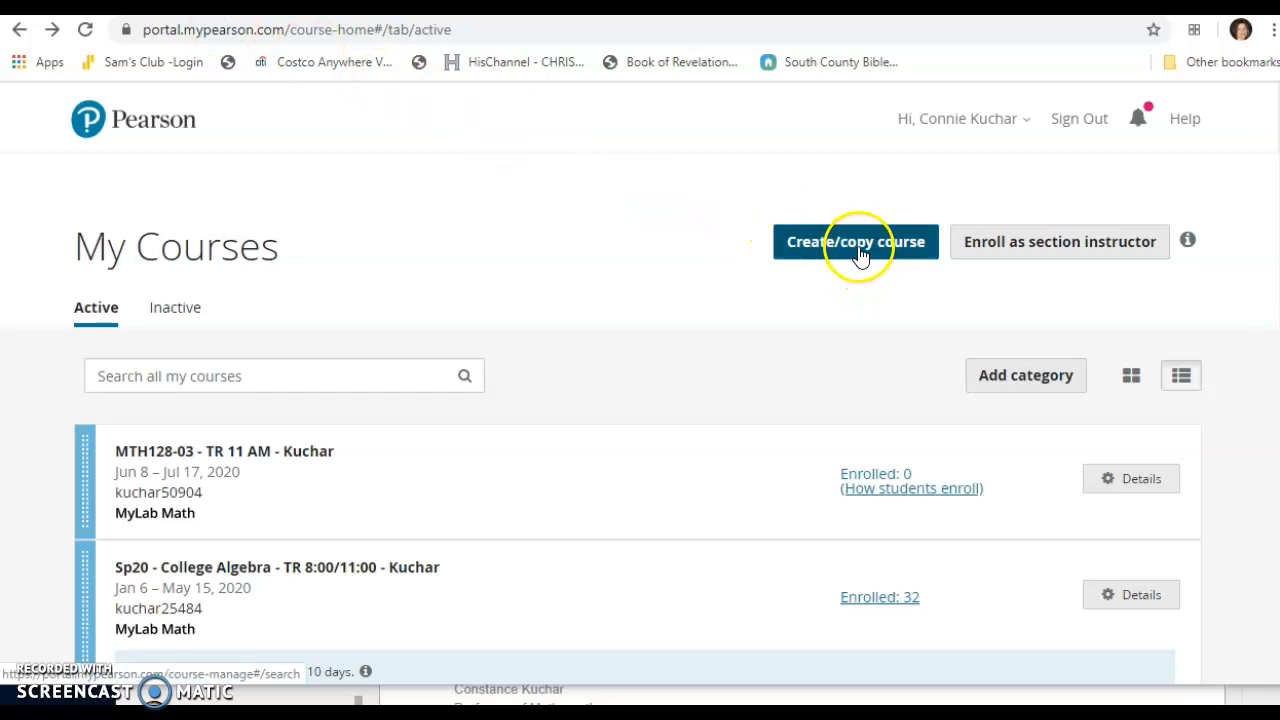
Search Create/copy course for the existing course ID math78598.
{"action": "left_click", "coordinate": [856, 240]}
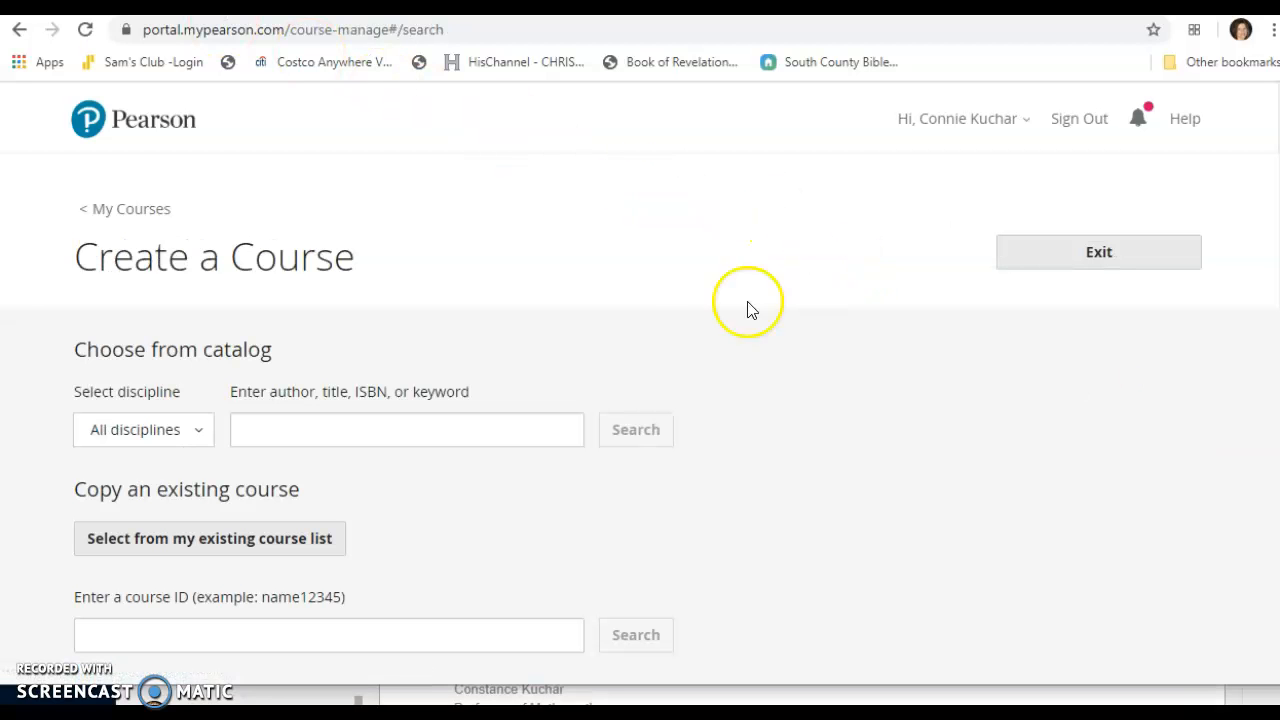
{"action": "scroll", "scroll_direction": "down", "scroll_amount": 3}
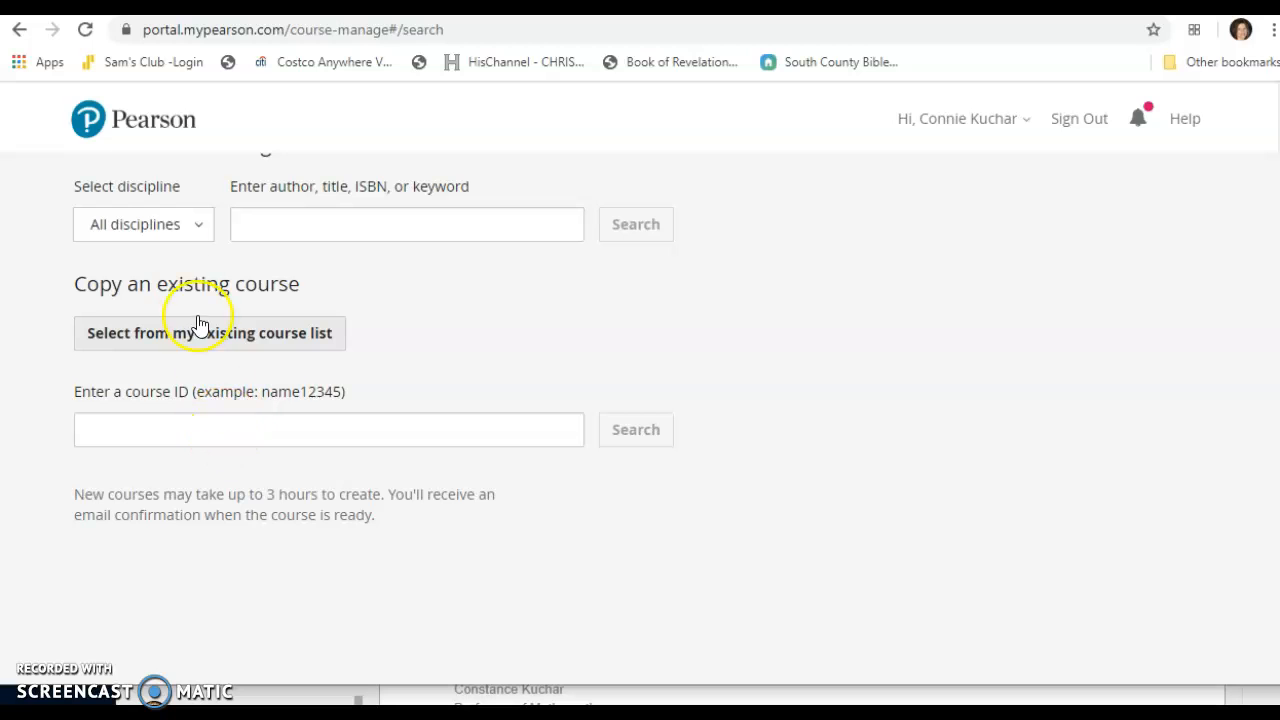
{"action": "mouse_move", "coordinate": [168, 430]}
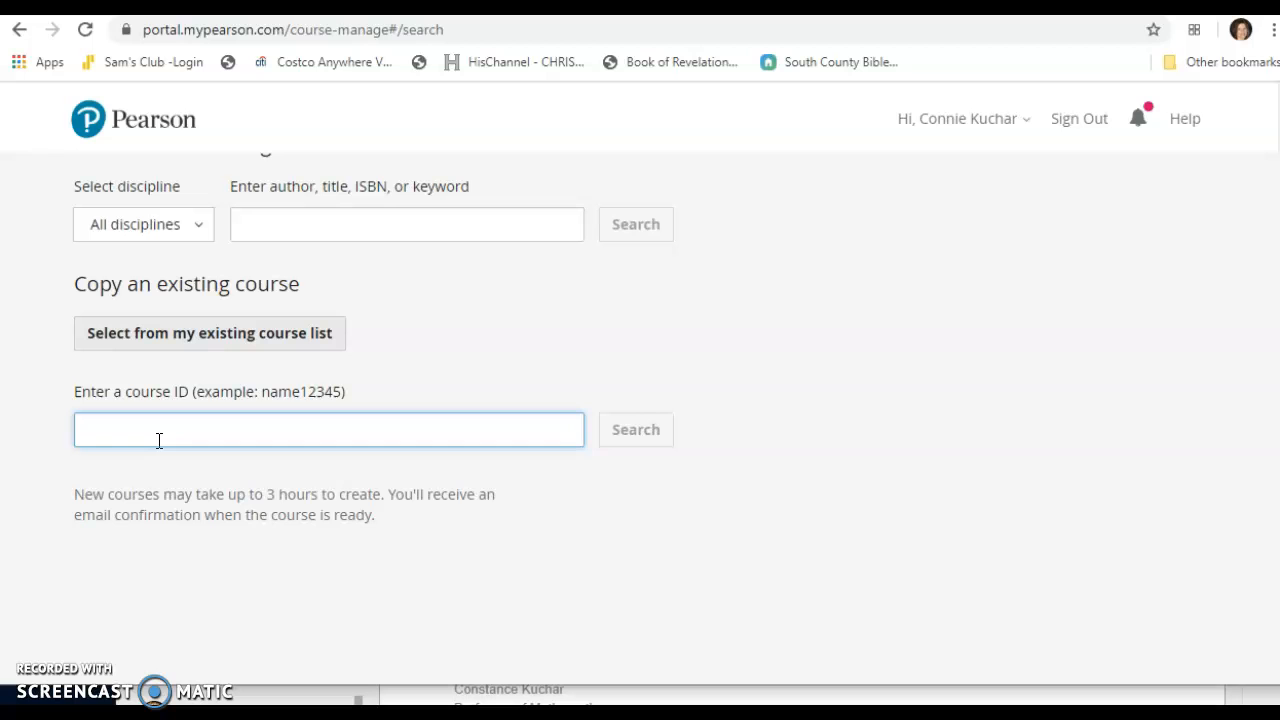
{"action": "type", "text": "math78598"}
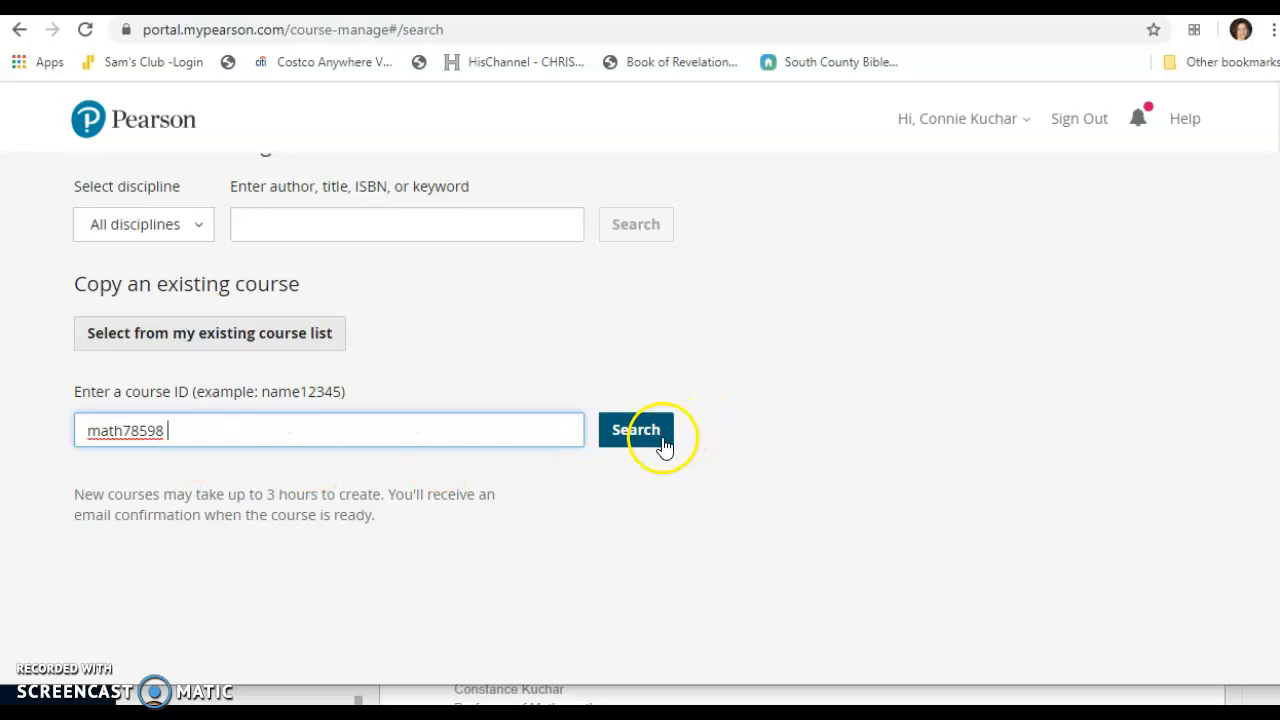
{"action": "left_click", "coordinate": [636, 430]}
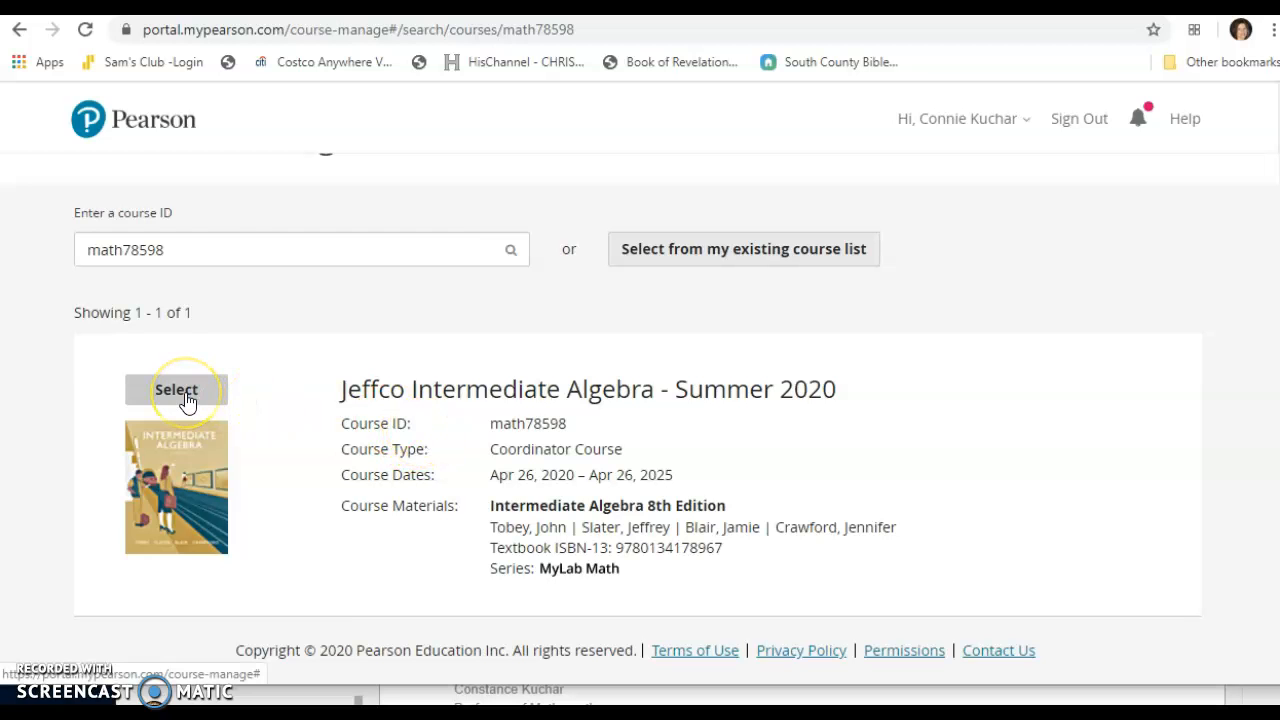
Select the Jeffco course as a Member Section and name it MTH128-01 - TR 11 AM.
{"action": "left_click", "coordinate": [176, 388]}
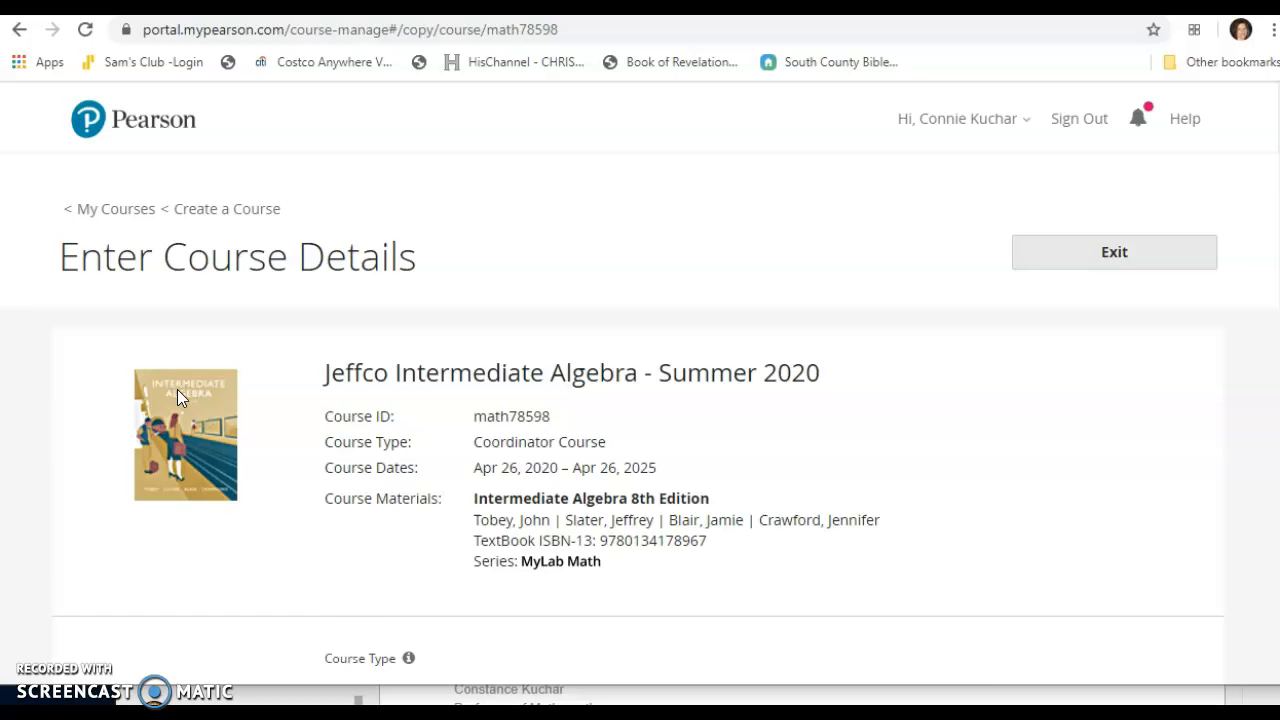
{"action": "scroll", "scroll_direction": "down", "scroll_amount": 3}
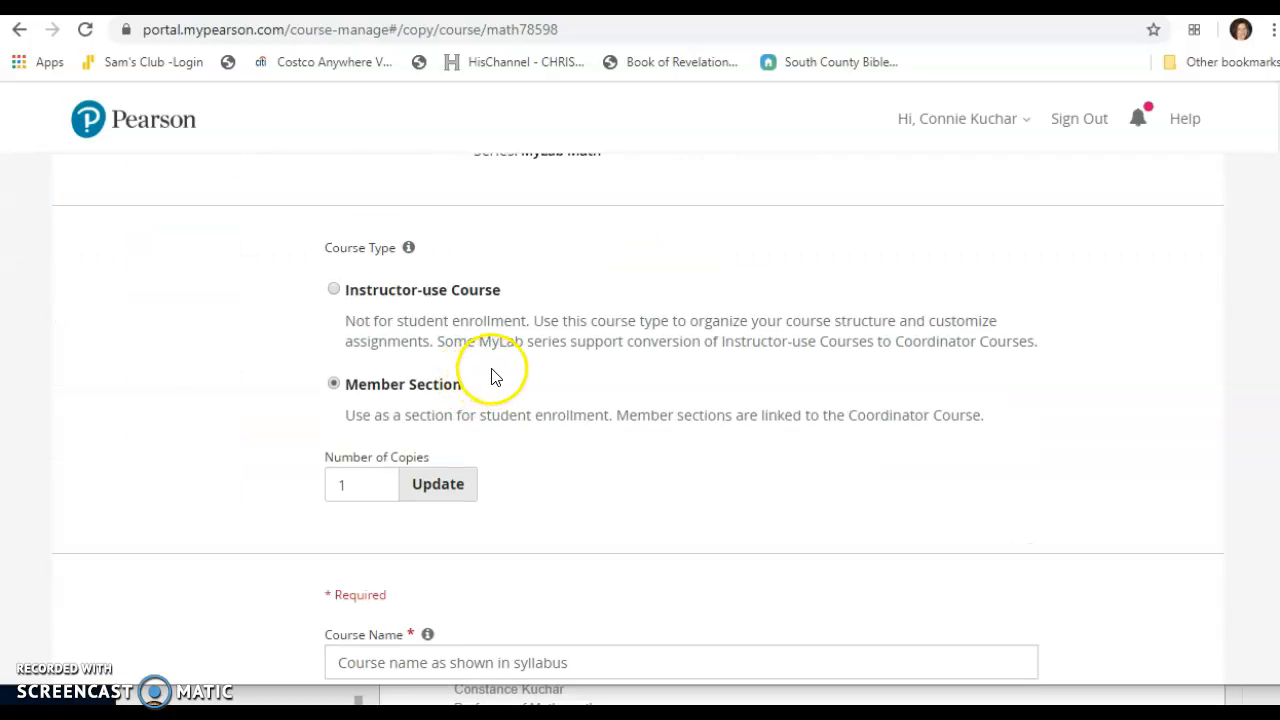
{"action": "scroll", "scroll_direction": "down", "scroll_amount": 3}
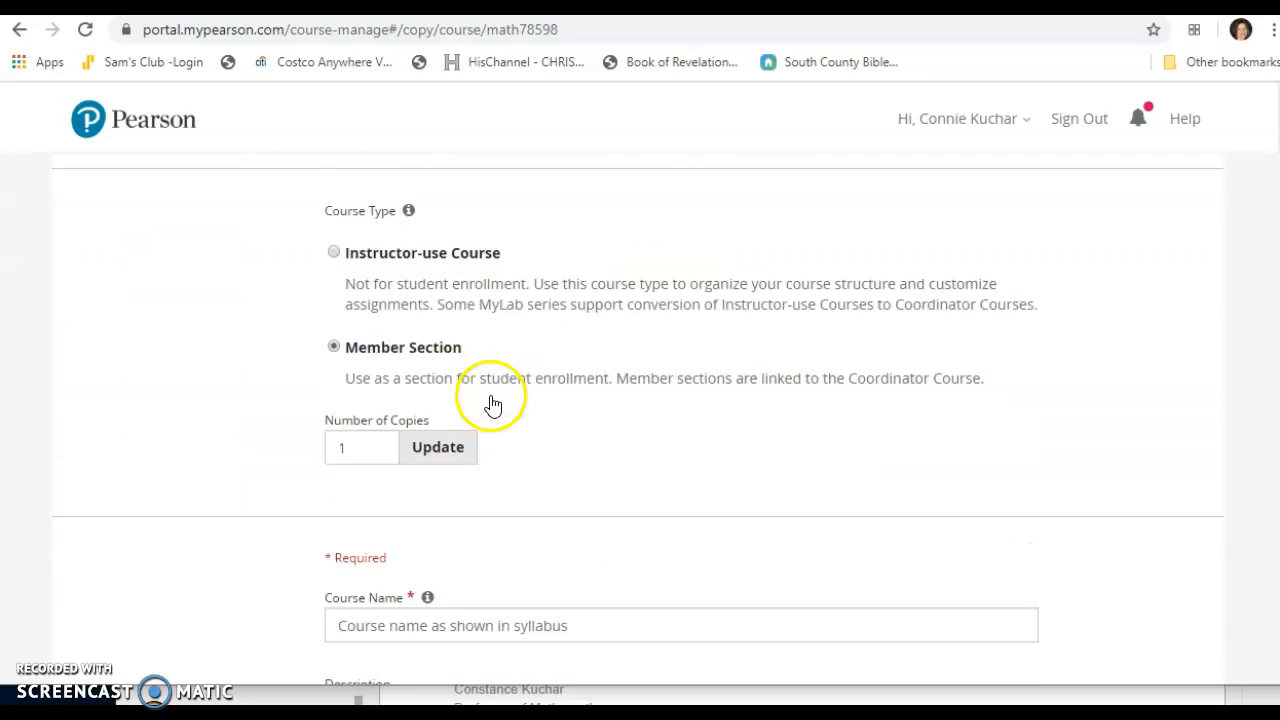
{"action": "scroll", "scroll_direction": "down", "scroll_amount": 3}
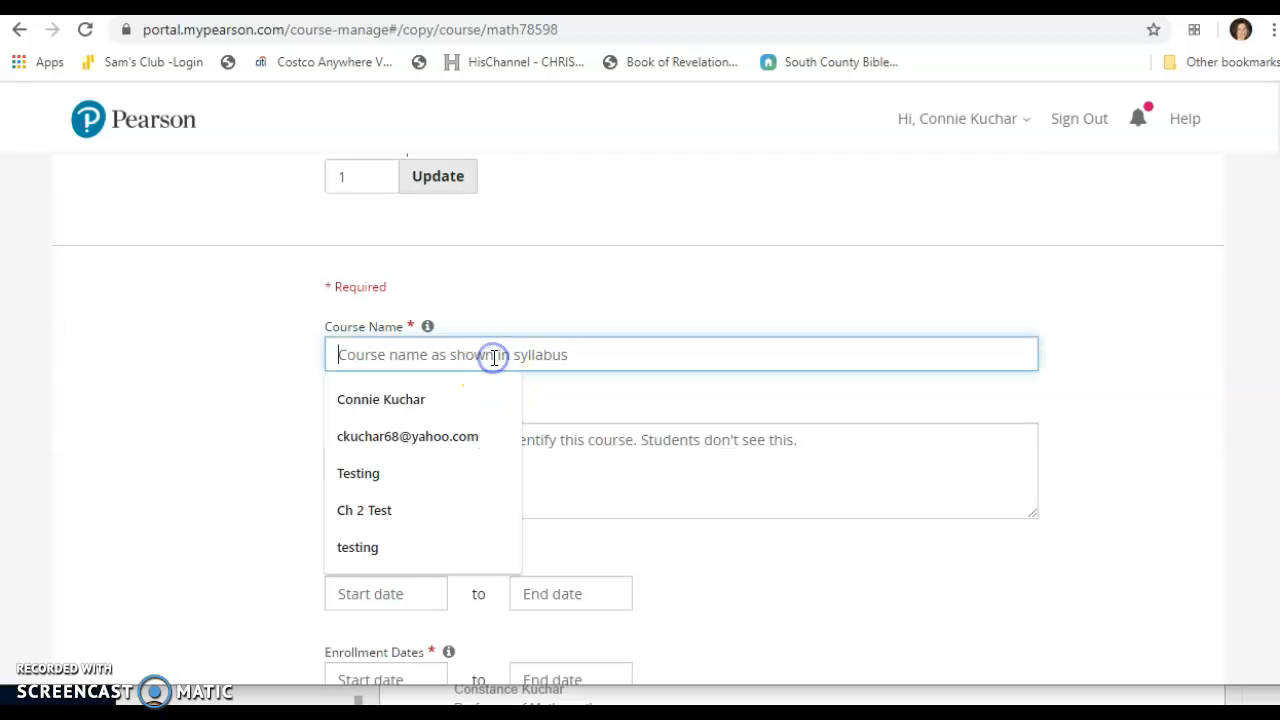
{"action": "type", "text": "MTH128-"}
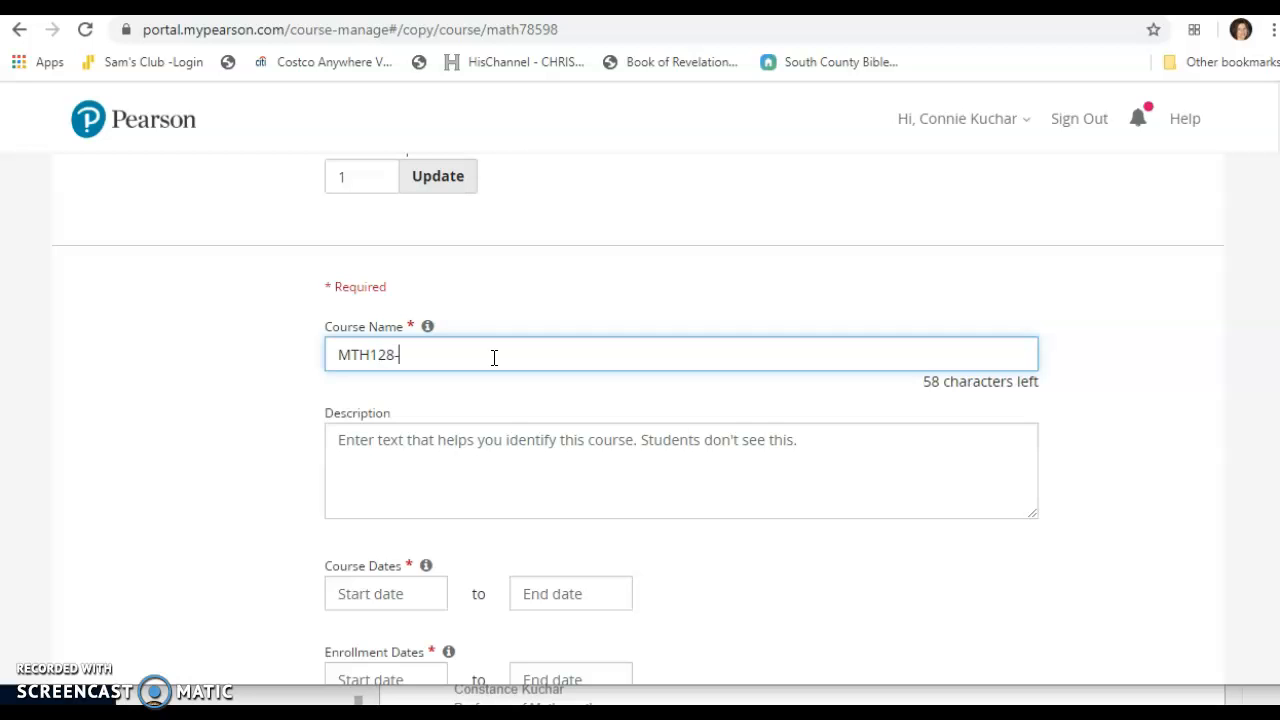
{"action": "type", "text": "01"}
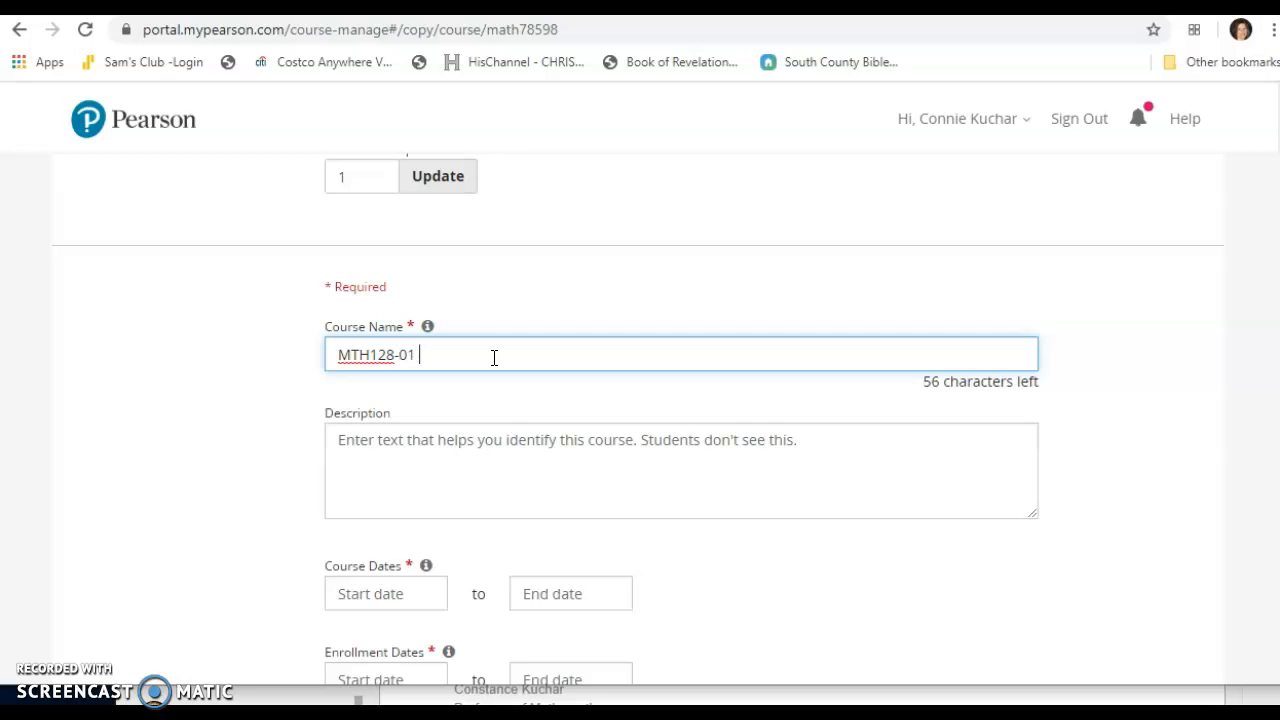
{"action": "type", "text": "- TR 11 AM - Kuchar"}
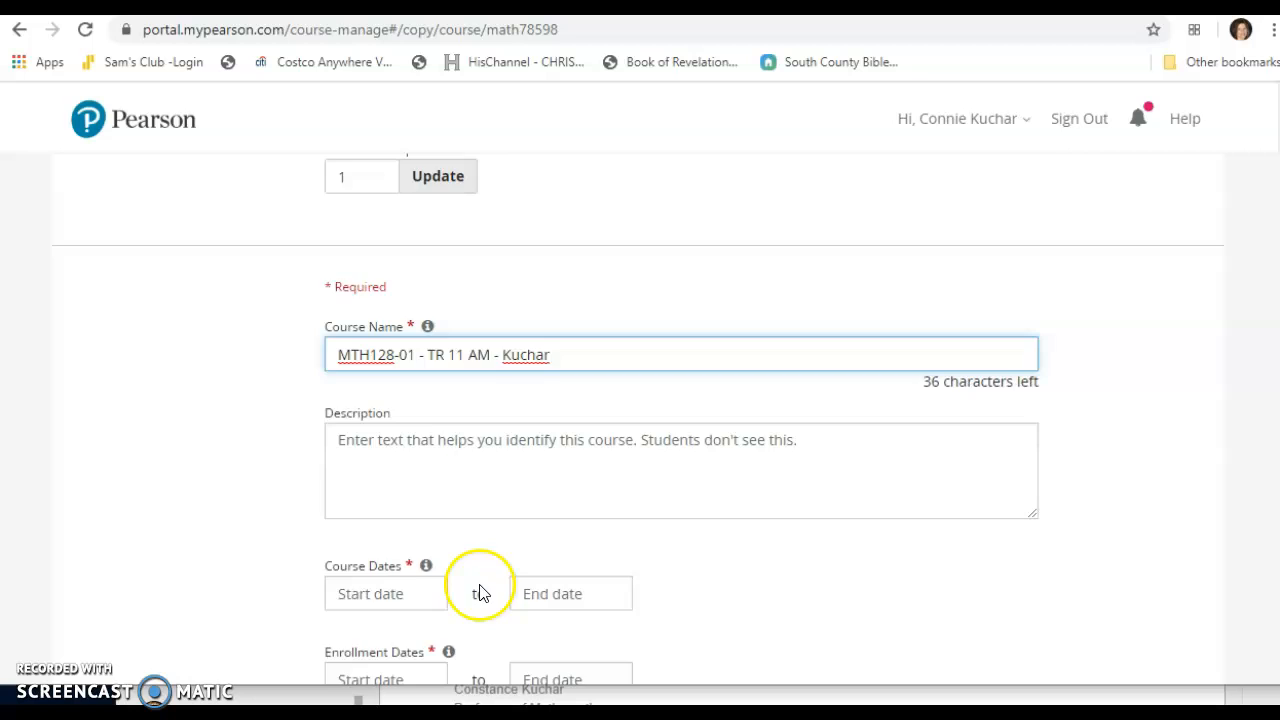
Set course dates Jun 08–Jul 17, 2020, enrollment Jun 08–Jun 30, and allow instructor copying.
{"action": "scroll", "scroll_direction": "down", "scroll_amount": 3}
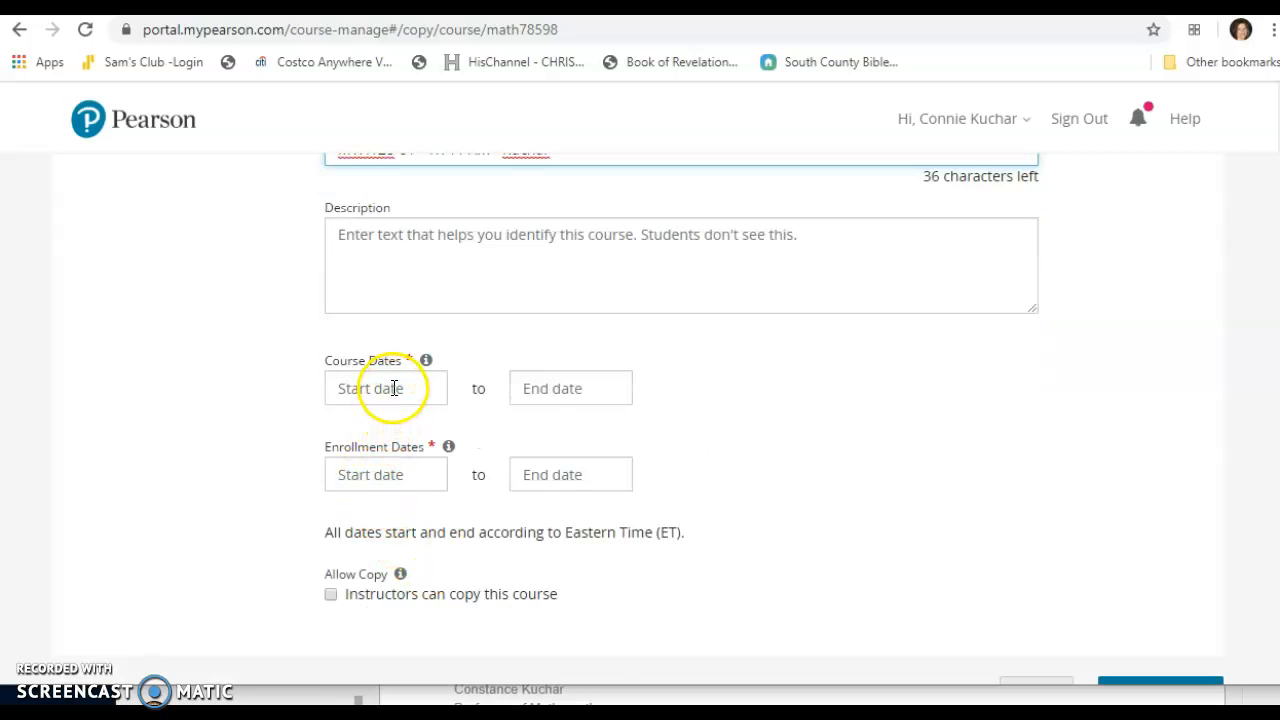
{"action": "left_click", "coordinate": [384, 388]}
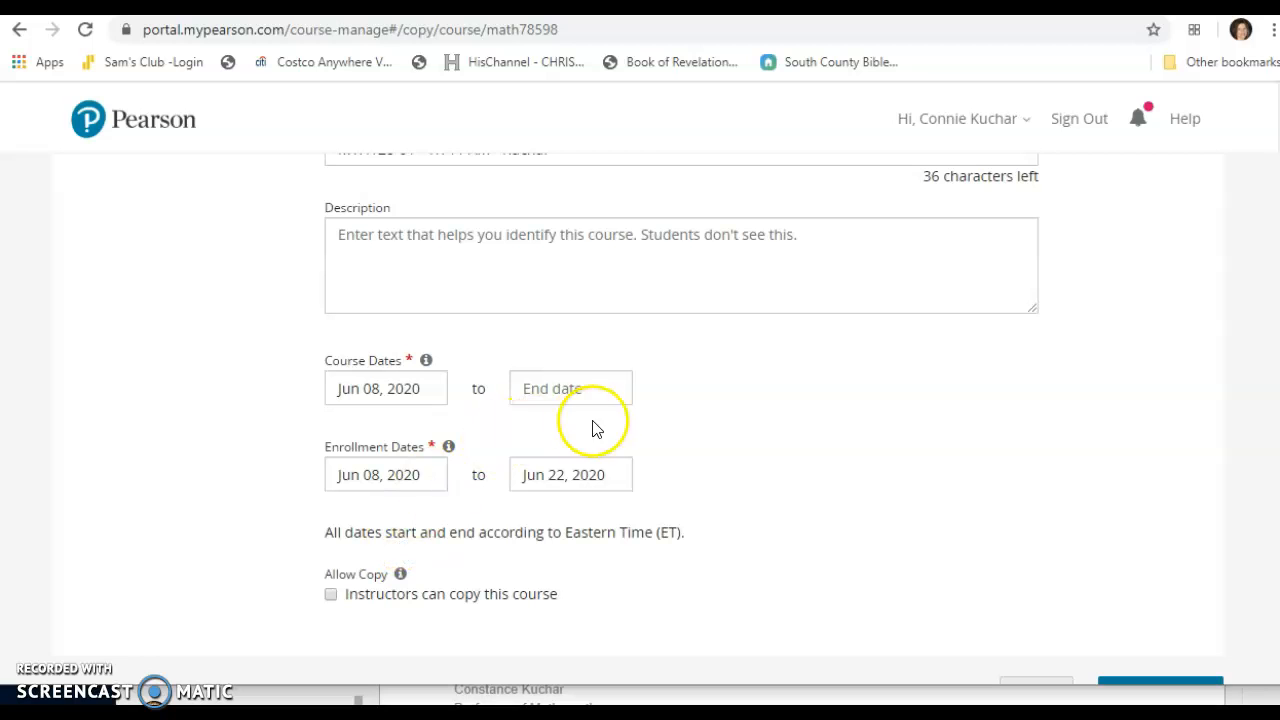
{"action": "left_click", "coordinate": [570, 388]}
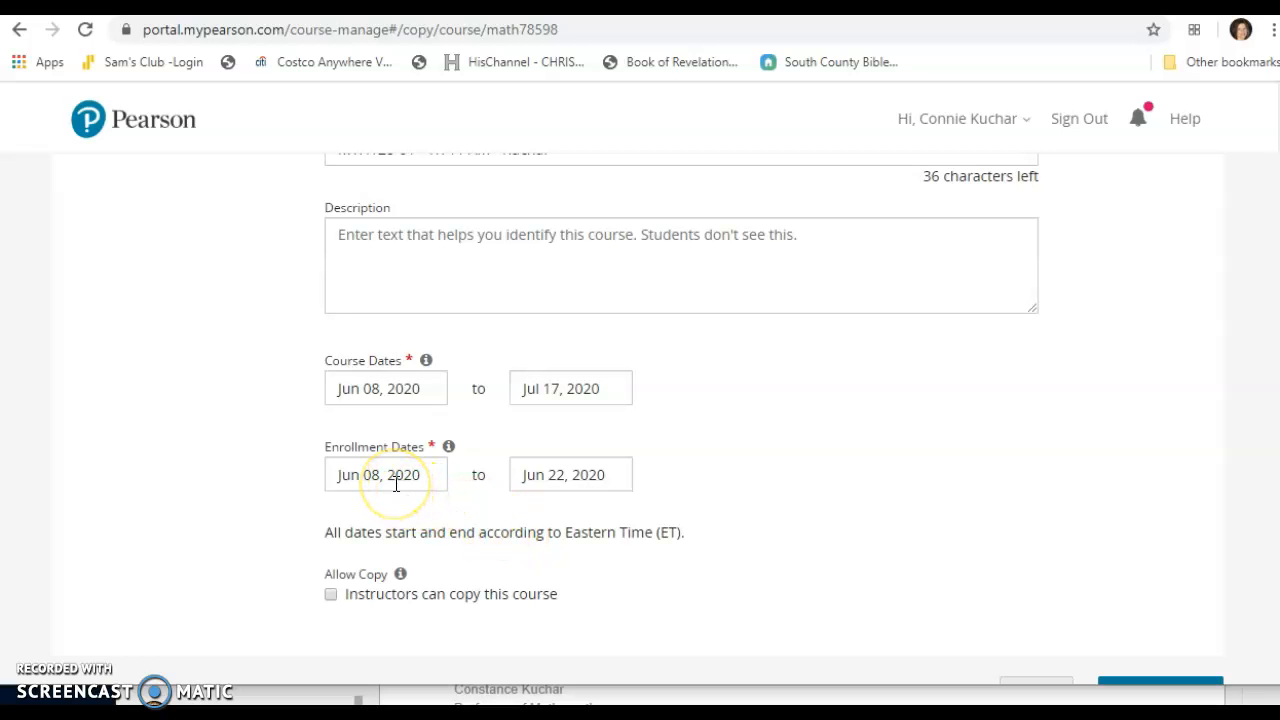
{"action": "left_click", "coordinate": [384, 474]}
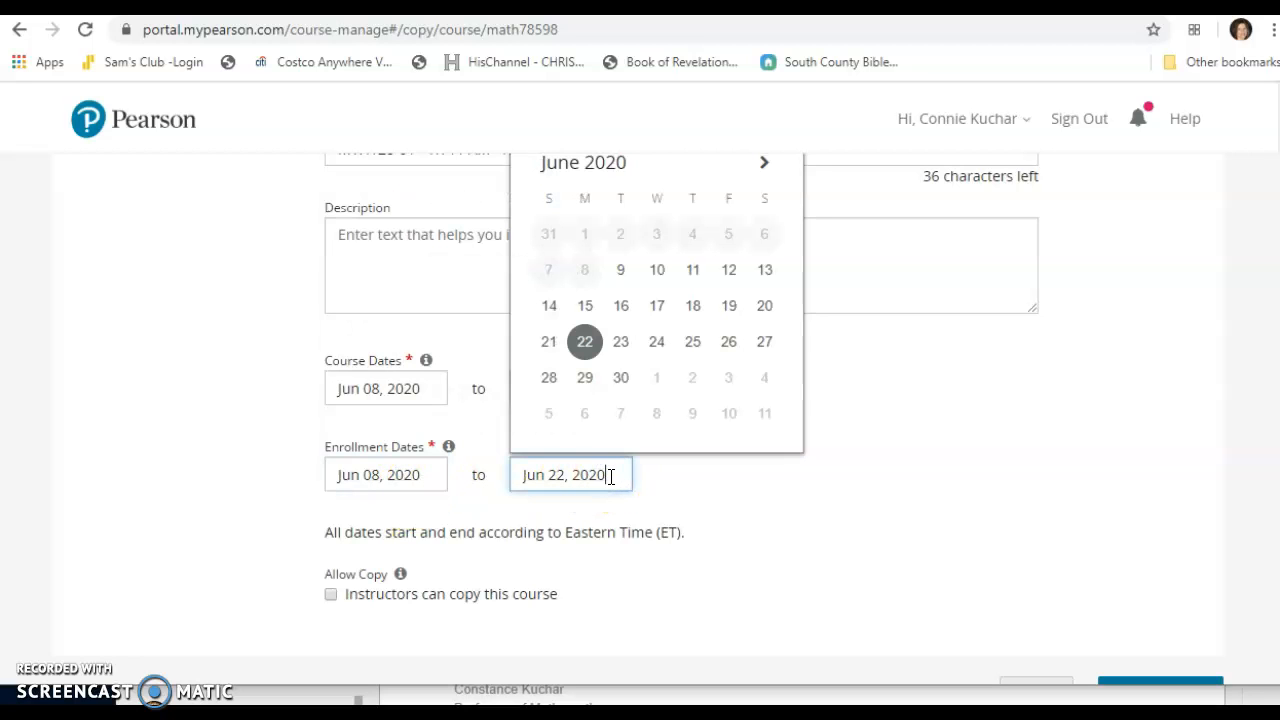
{"action": "mouse_move", "coordinate": [764, 304]}
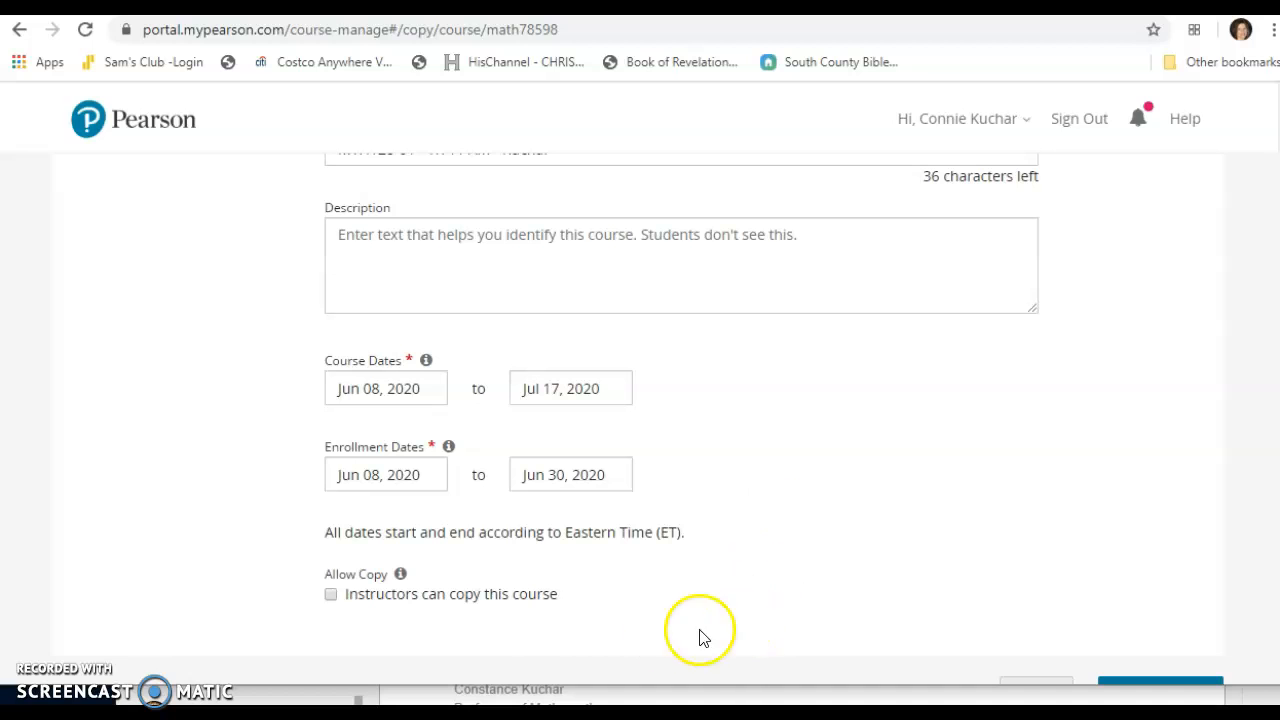
{"action": "mouse_move", "coordinate": [368, 616]}
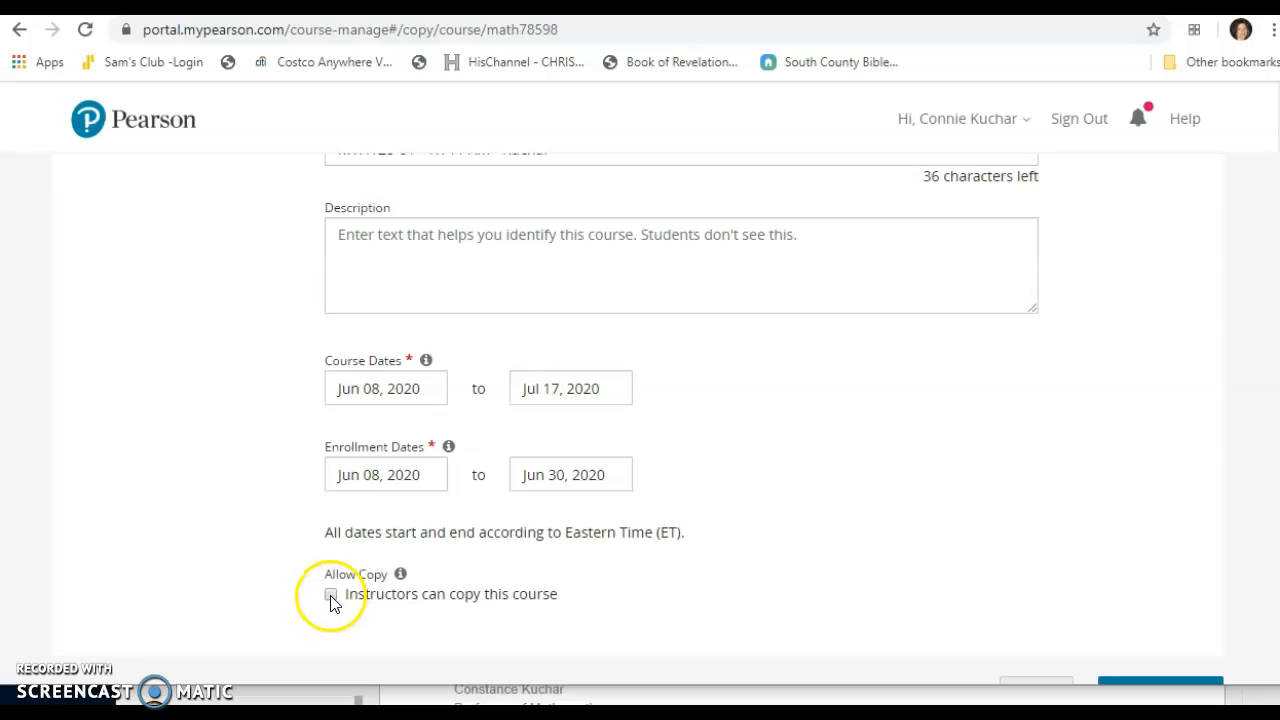
{"action": "left_click", "coordinate": [332, 592]}
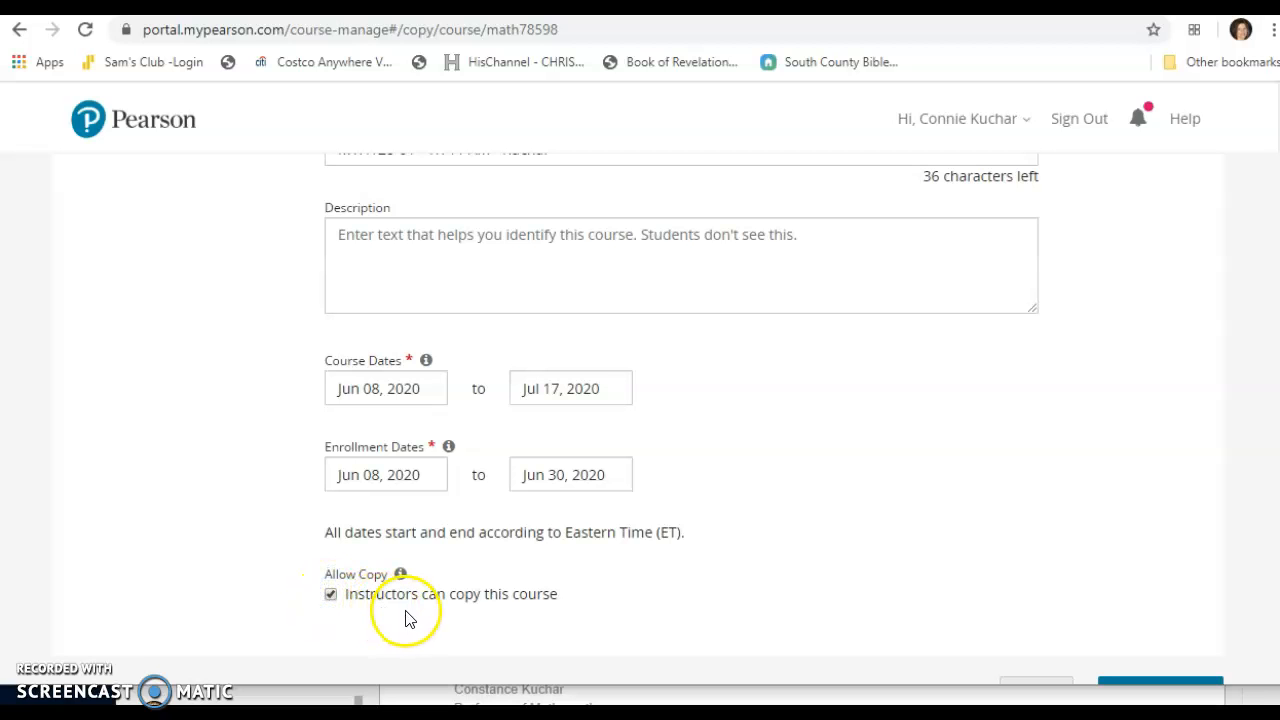
{"action": "mouse_move", "coordinate": [670, 538]}
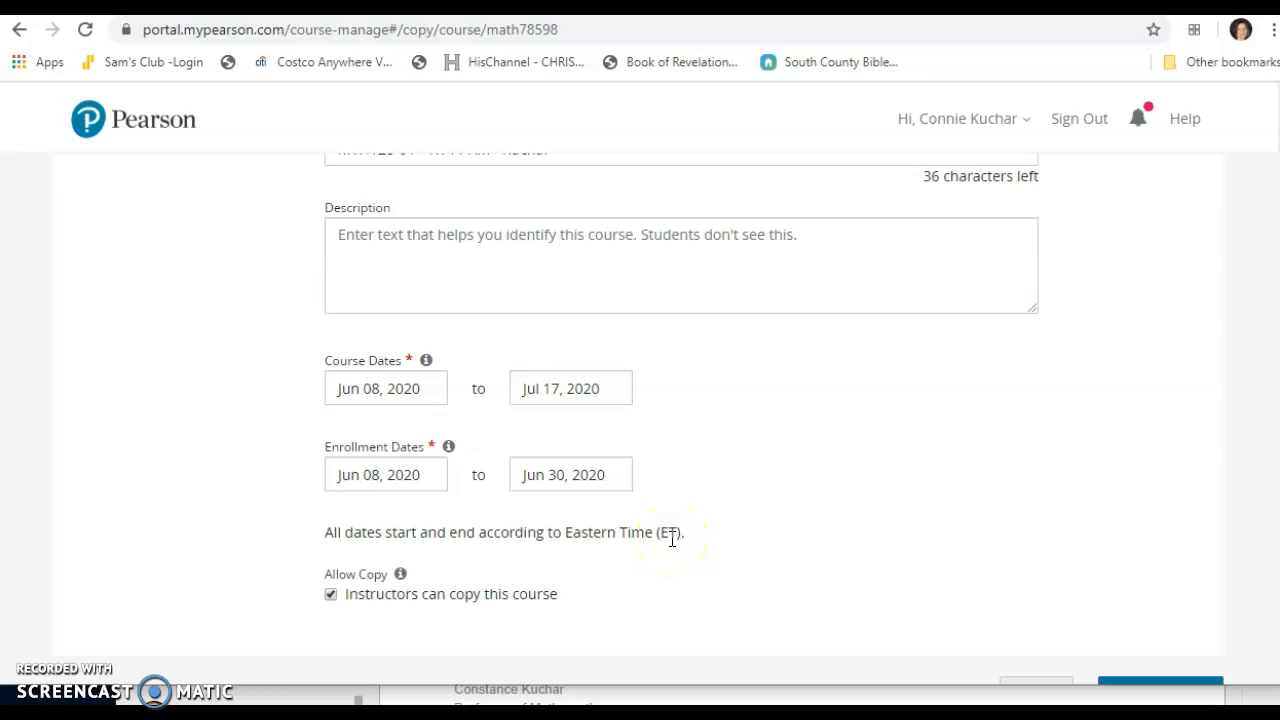
{"action": "mouse_move", "coordinate": [840, 548]}
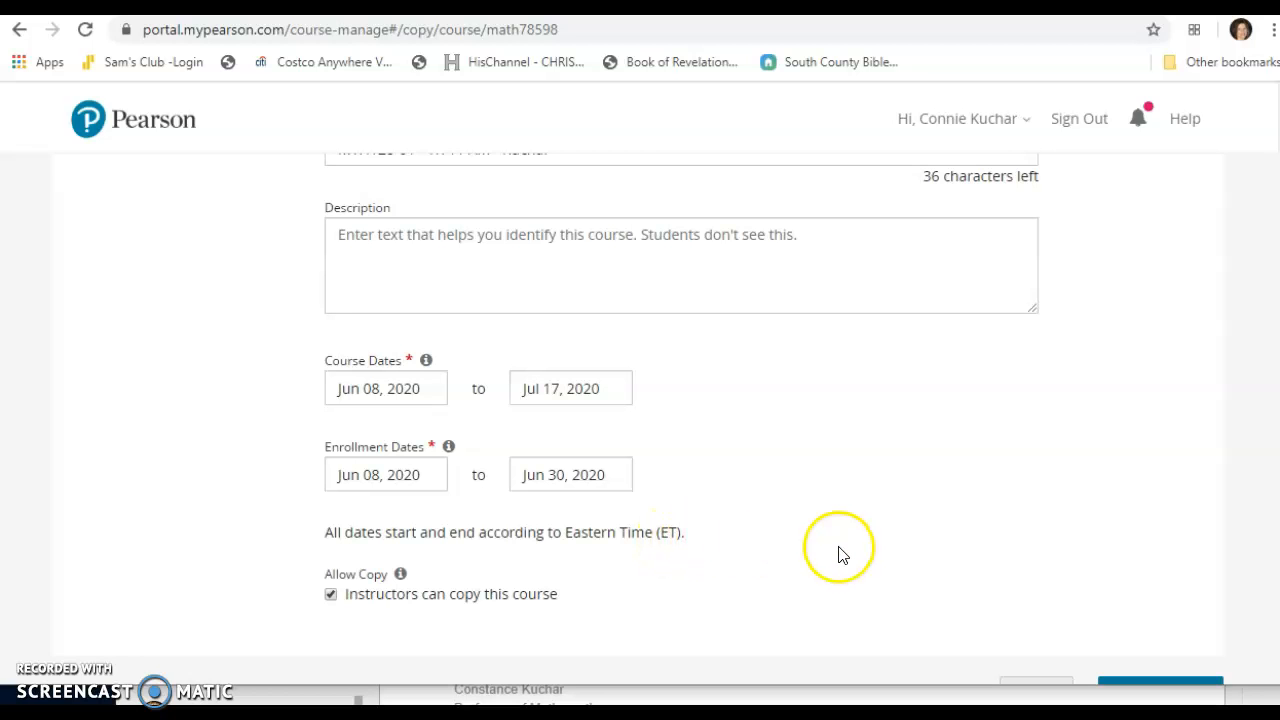
Create the MTH128-01 member section and go back to the My Courses list.
{"action": "scroll", "scroll_direction": "down", "scroll_amount": 3}
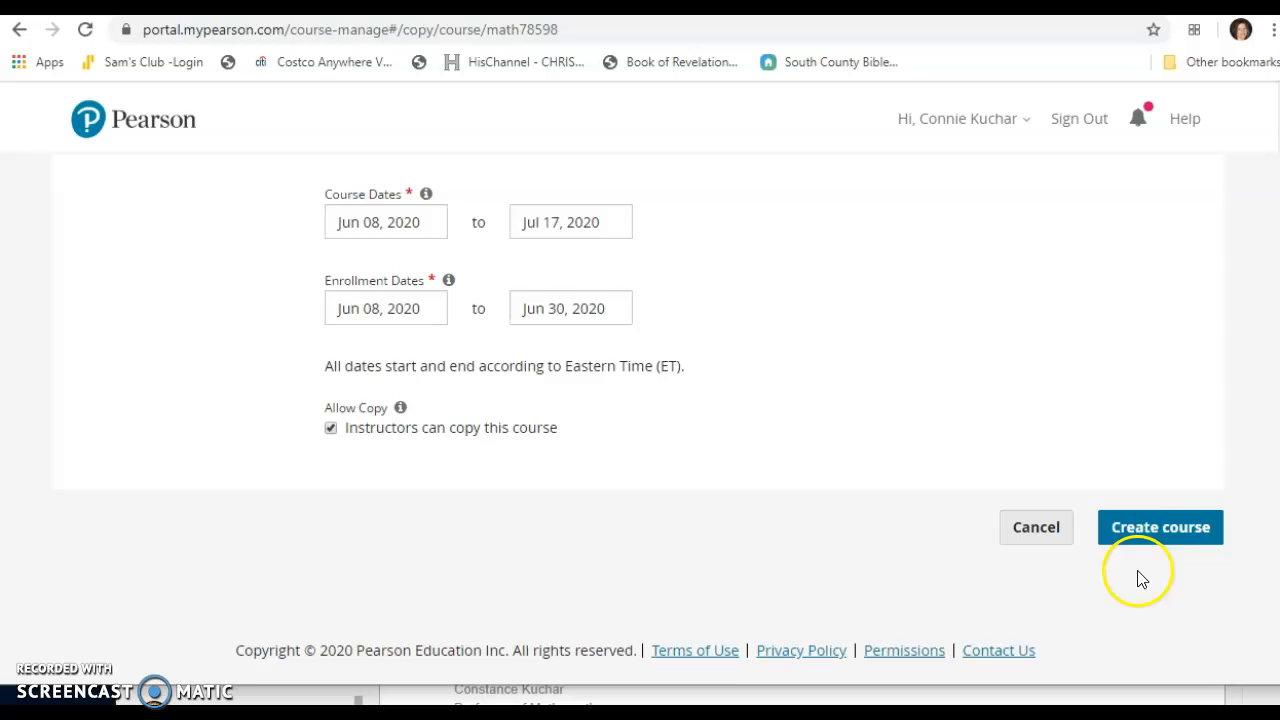
{"action": "left_click", "coordinate": [1160, 528]}
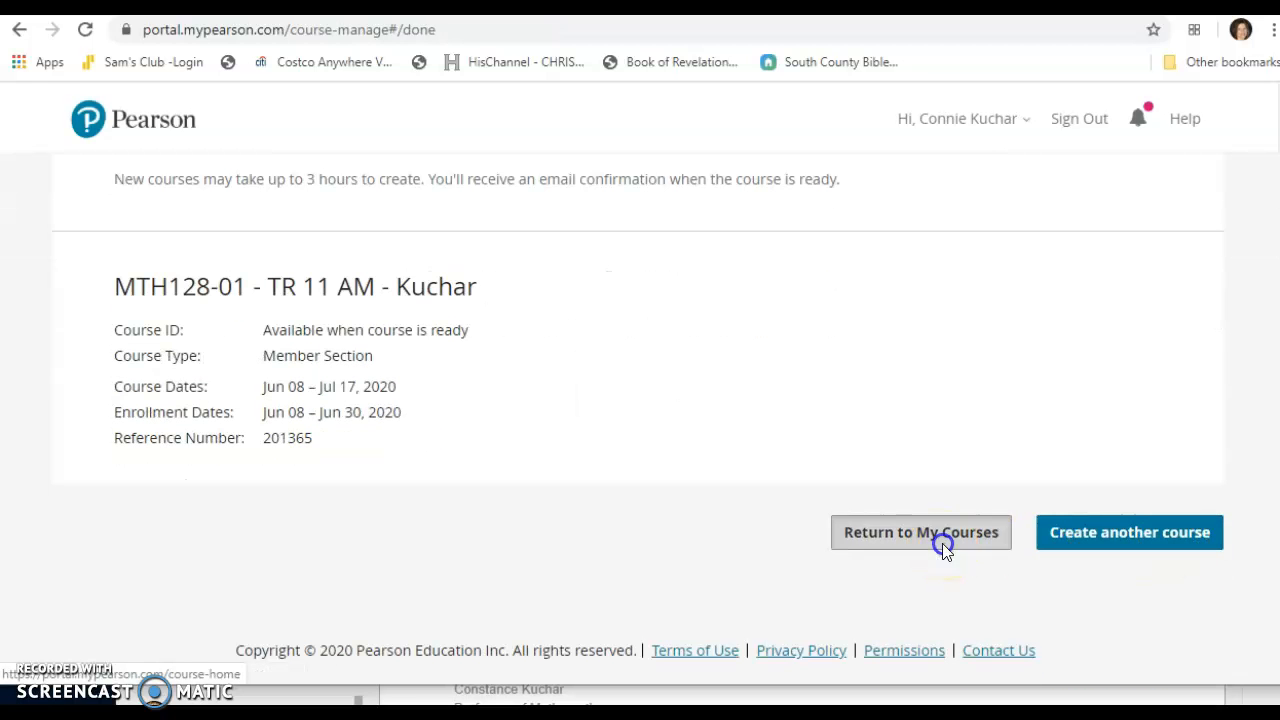
{"action": "left_click", "coordinate": [920, 532]}
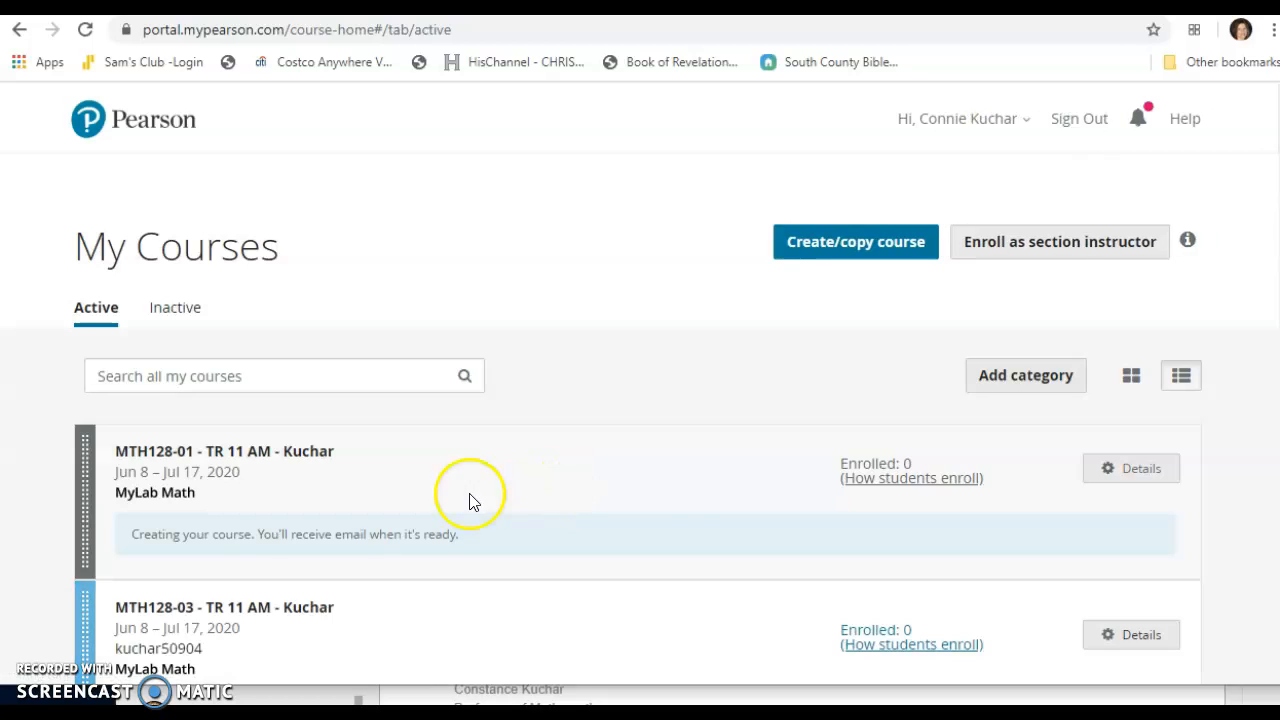
{"action": "mouse_move", "coordinate": [518, 496]}
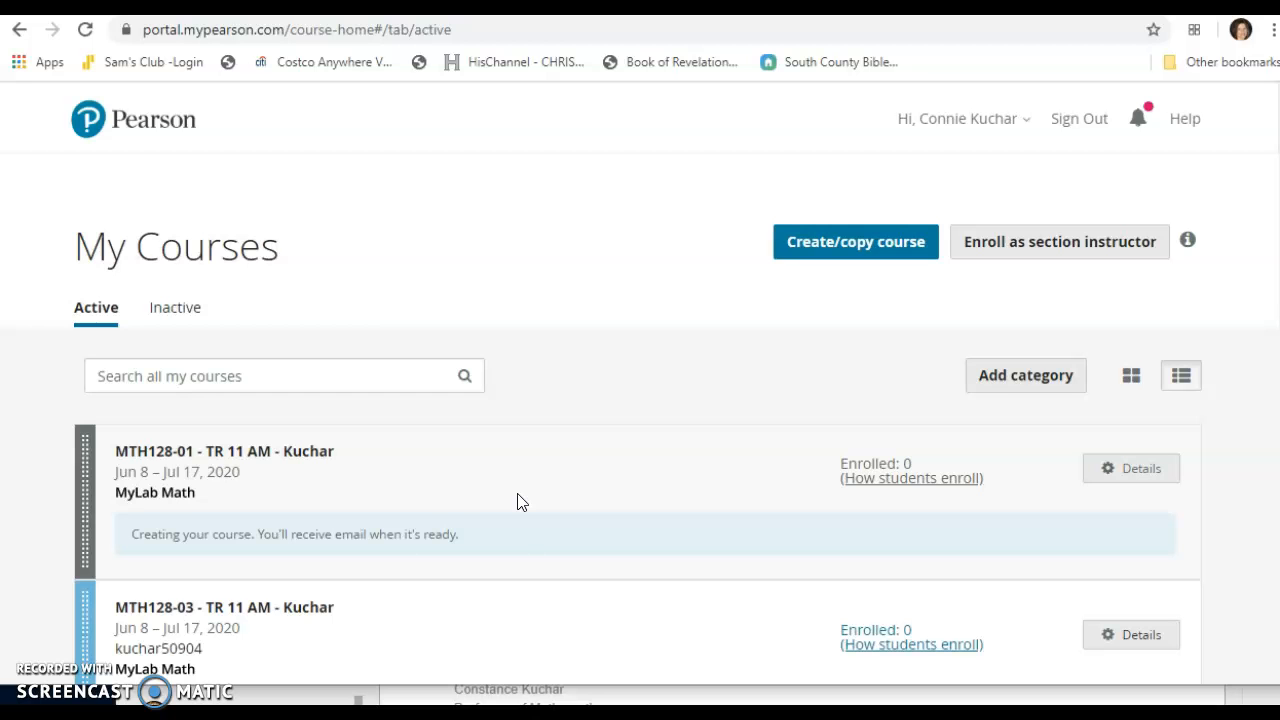
{"action": "scroll", "scroll_direction": "down", "scroll_amount": 3}
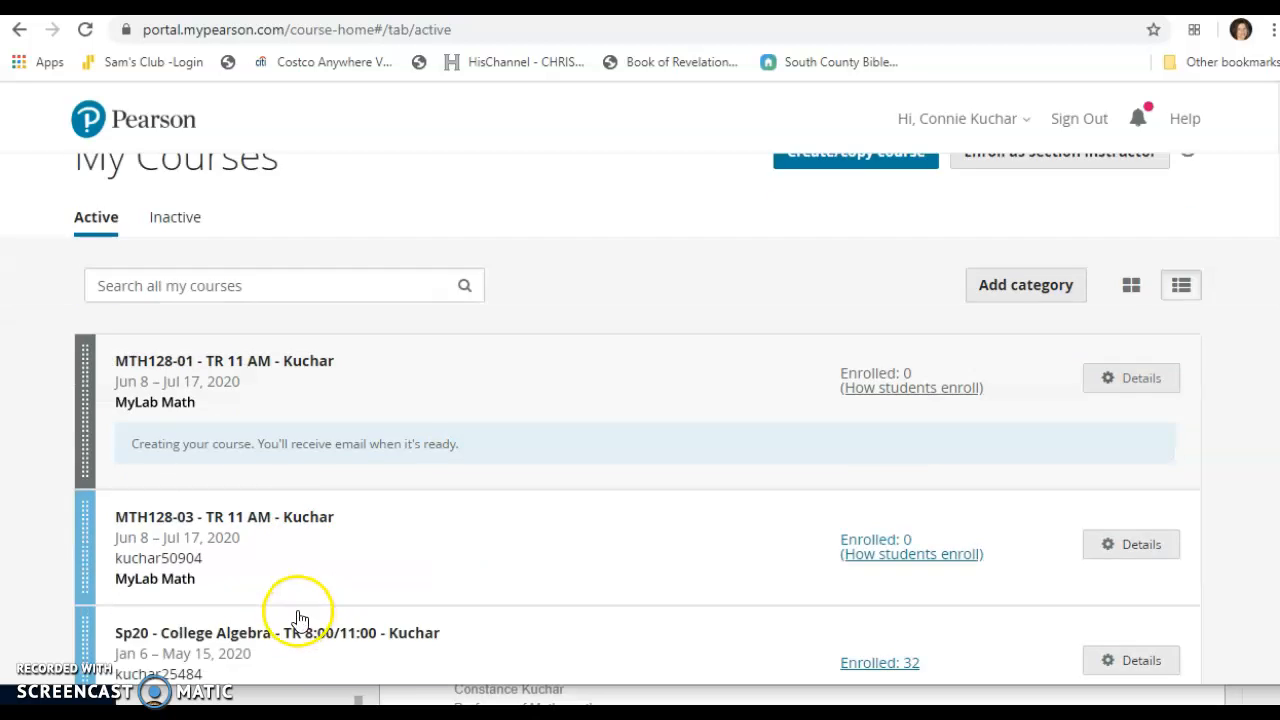
Open the Sp20 - College Algebra - TR 8:00/11:00 course from My Courses.
{"action": "left_click", "coordinate": [276, 632]}
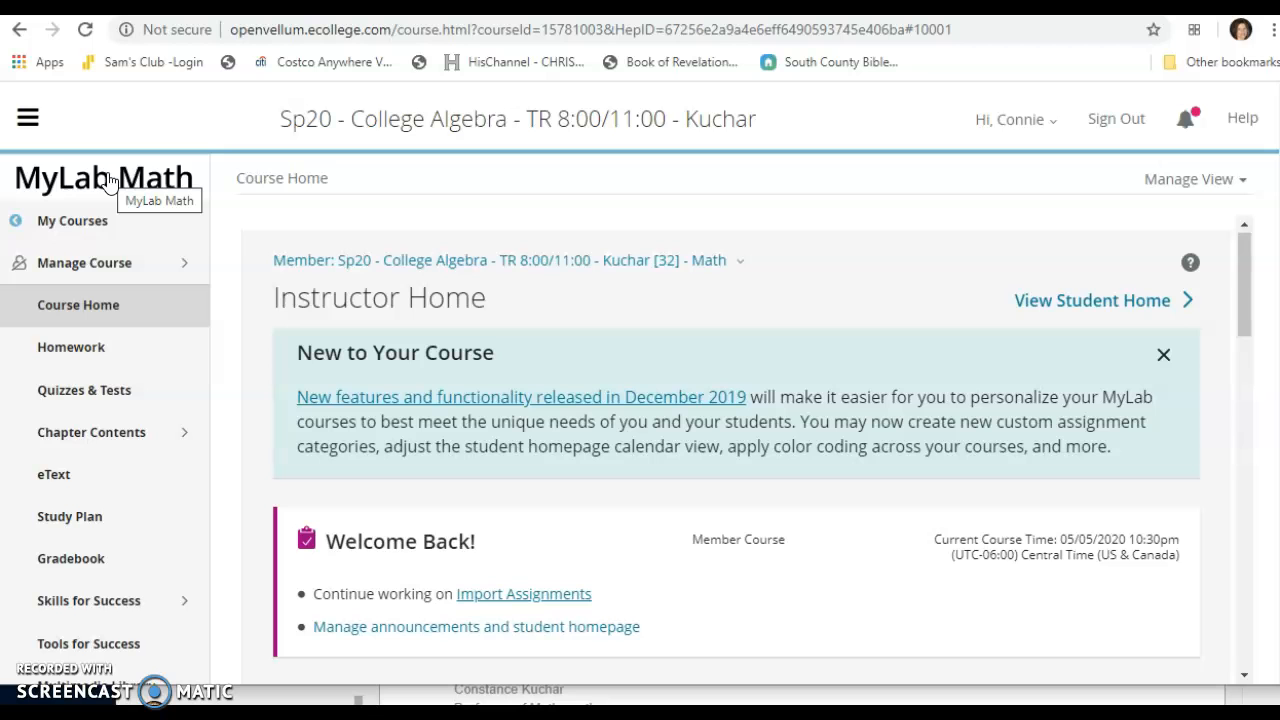
{"action": "scroll", "scroll_direction": "down", "scroll_amount": 3}
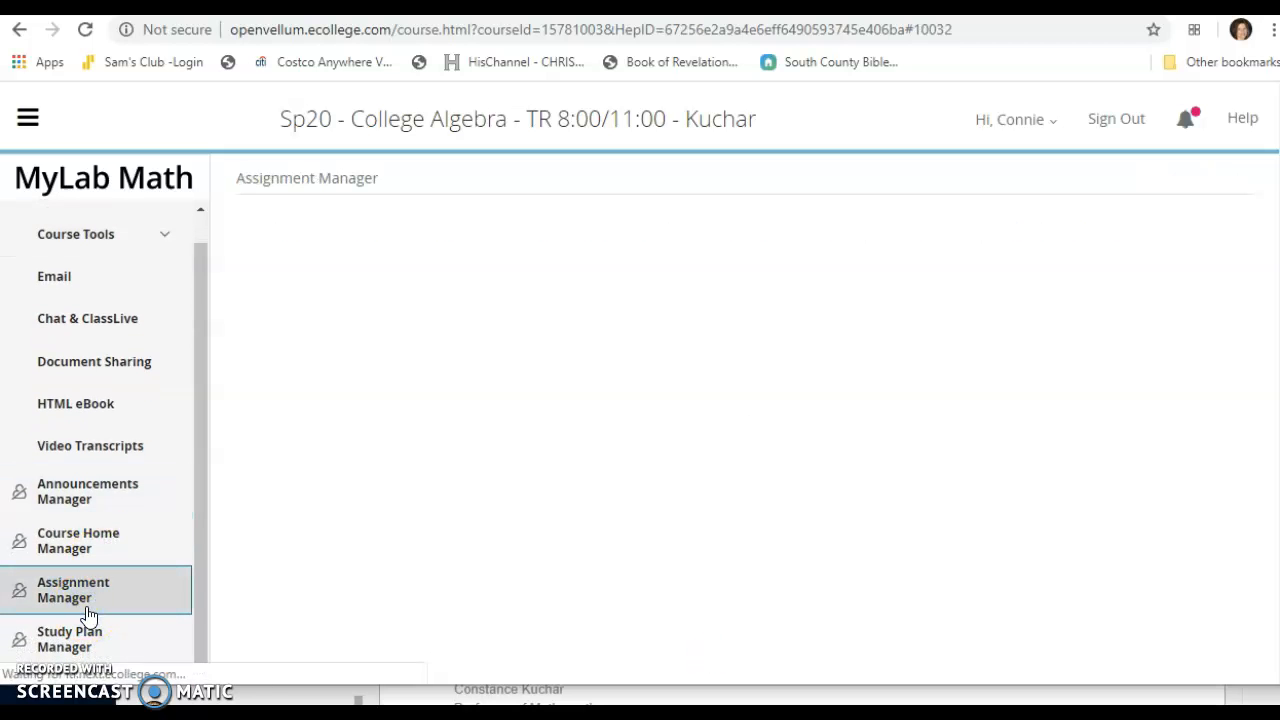
From Assignment Manager, start Import/Copy Assignments from another course.
{"action": "left_click", "coordinate": [72, 588]}
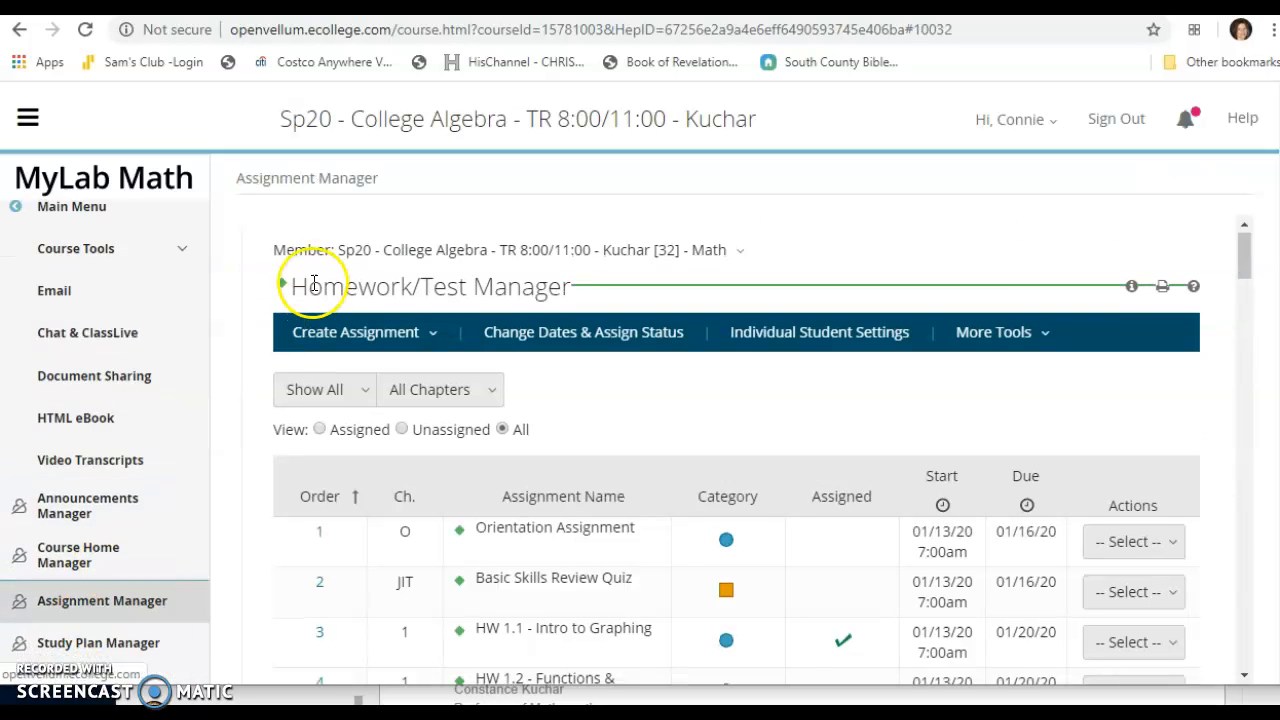
{"action": "left_click", "coordinate": [364, 332]}
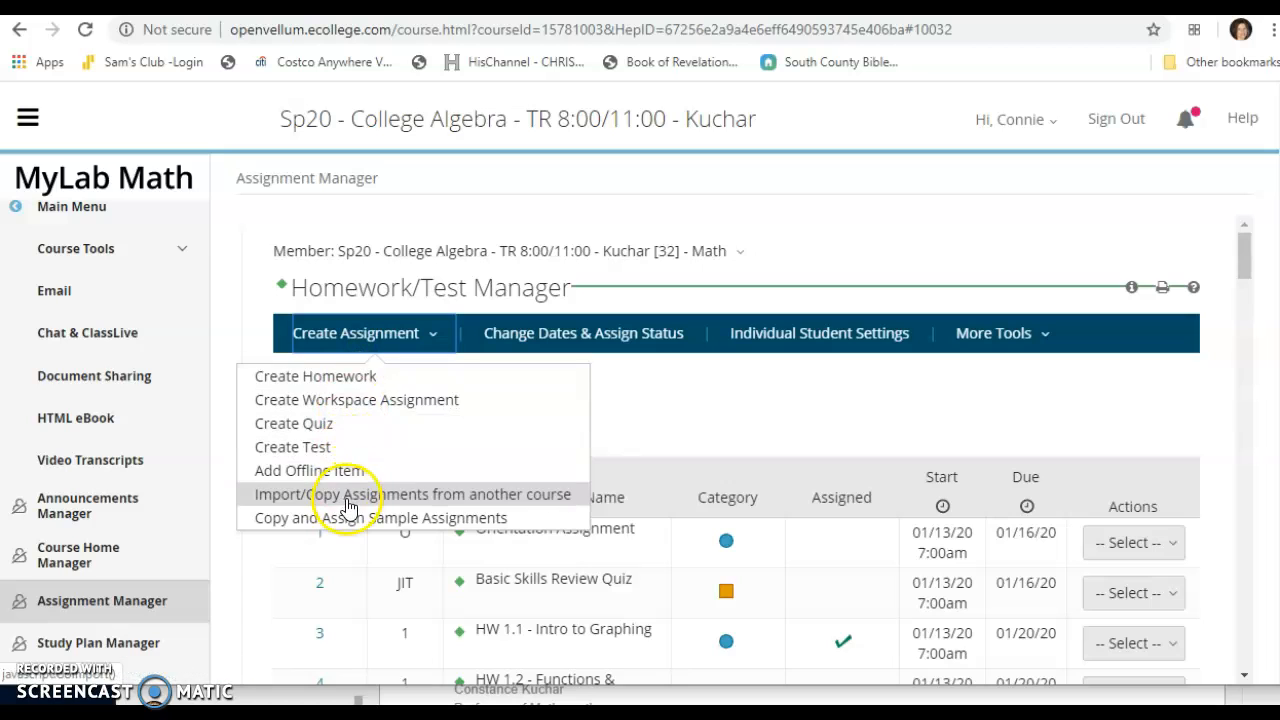
{"action": "left_click", "coordinate": [412, 494]}
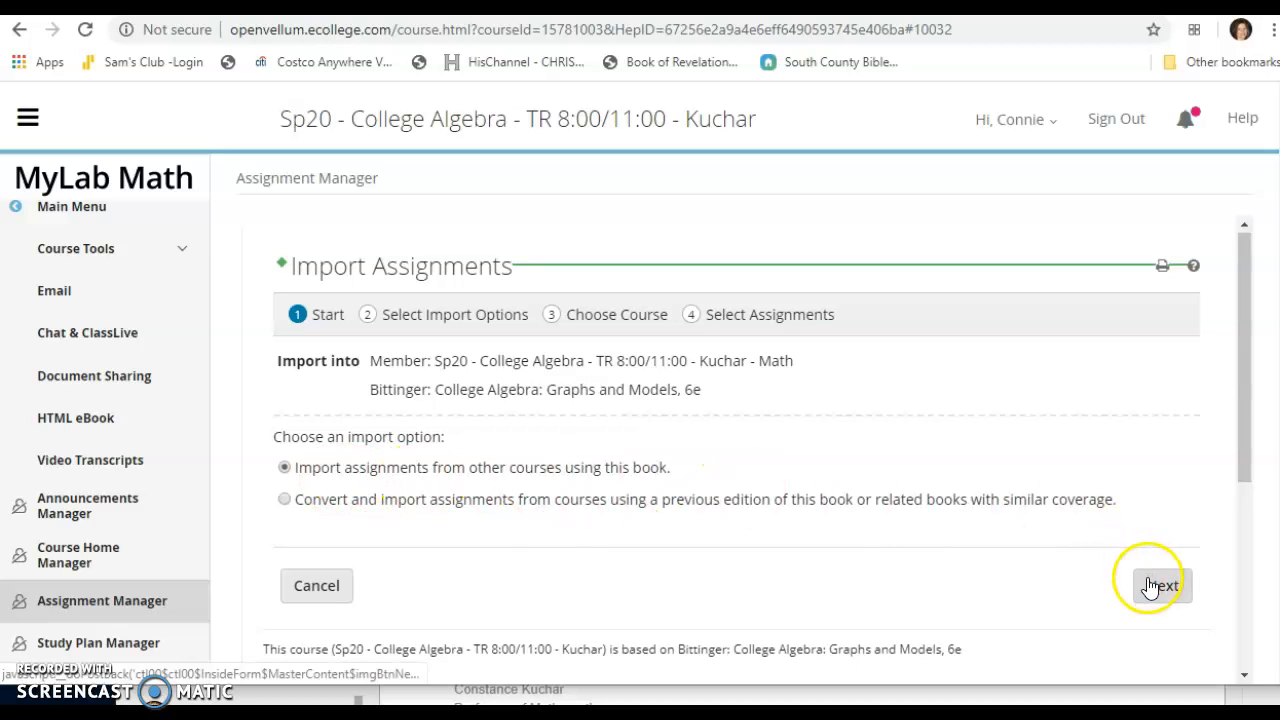
Choose assignments from other instructors' courses at the school and continue to Choose Course.
{"action": "left_click", "coordinate": [1162, 584]}
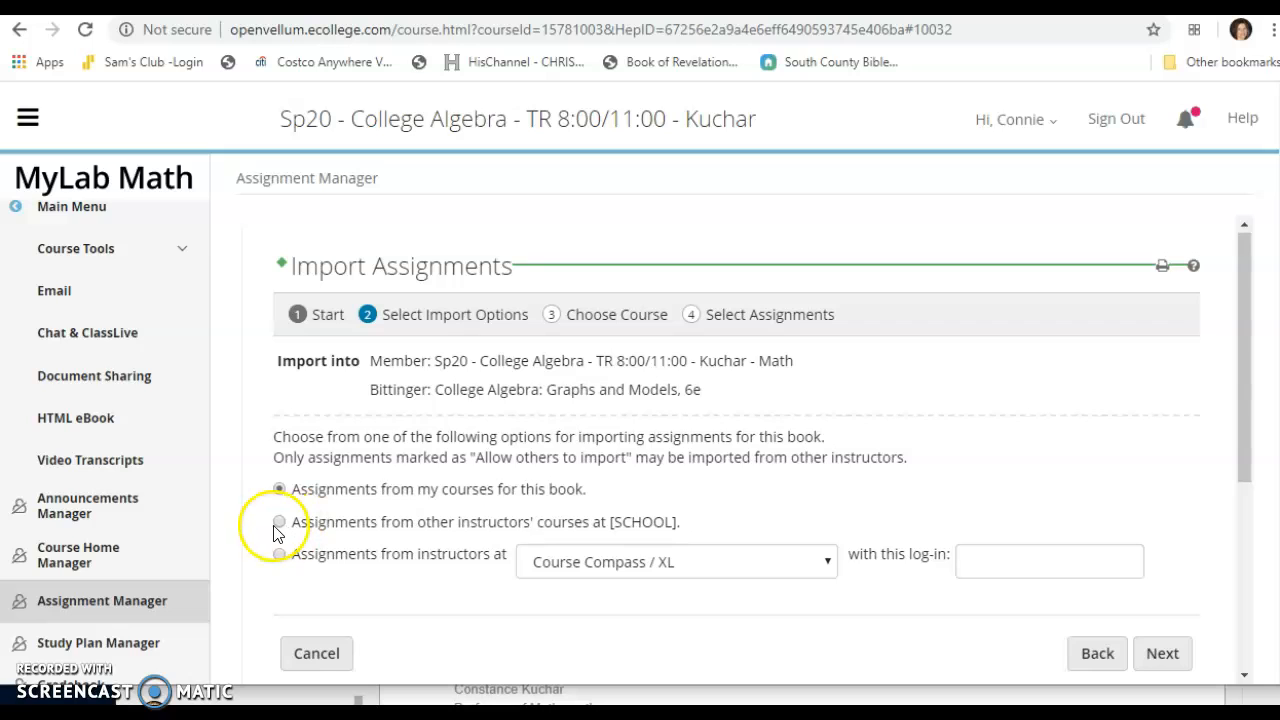
{"action": "left_click", "coordinate": [280, 520]}
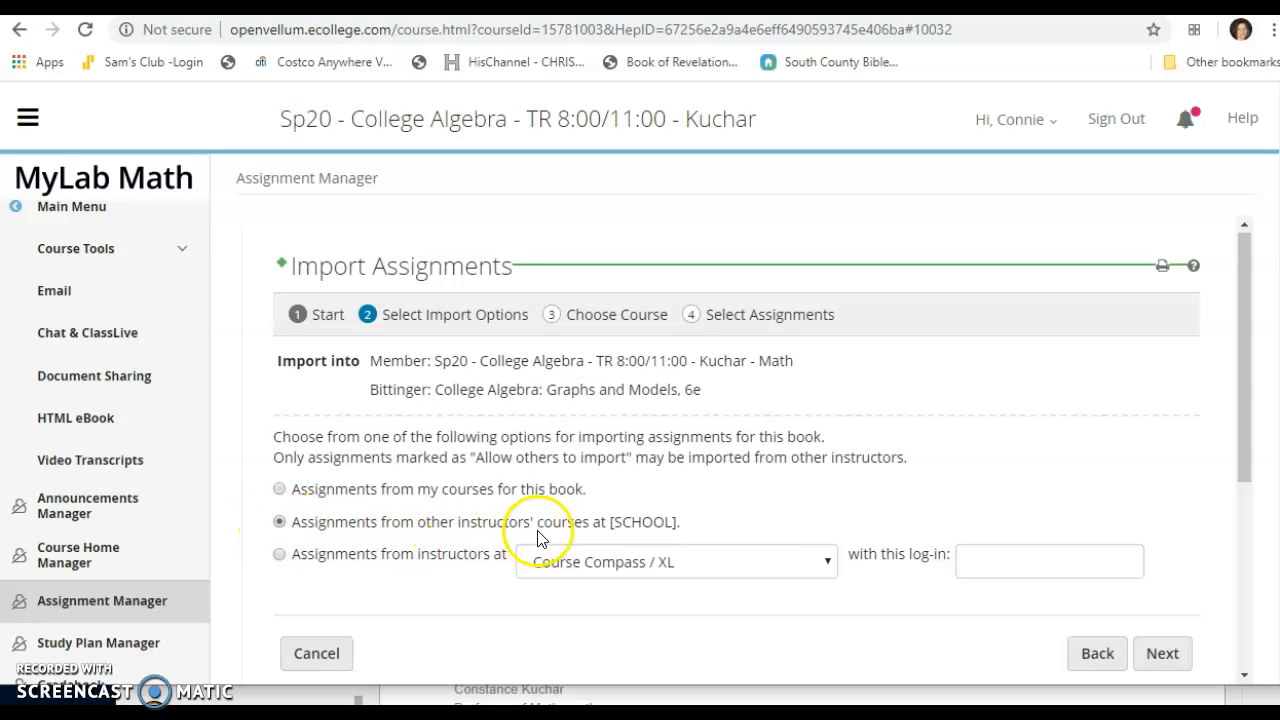
{"action": "mouse_move", "coordinate": [678, 544]}
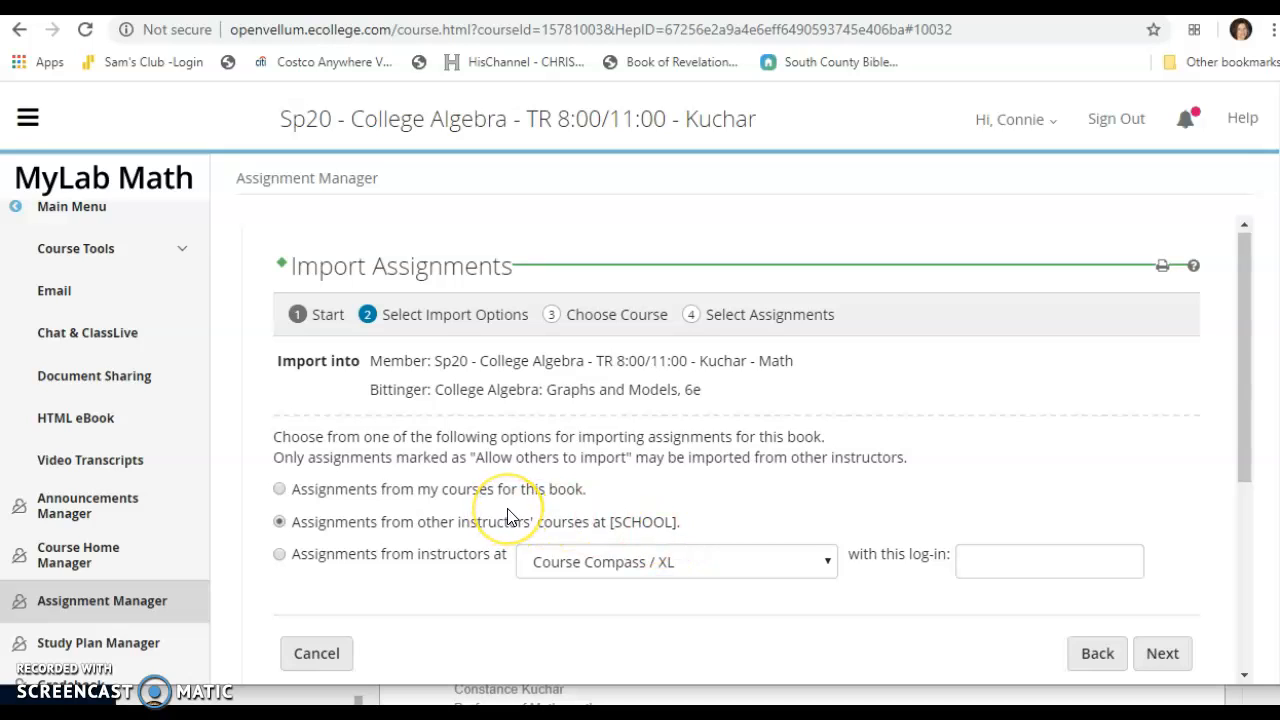
{"action": "mouse_move", "coordinate": [578, 576]}
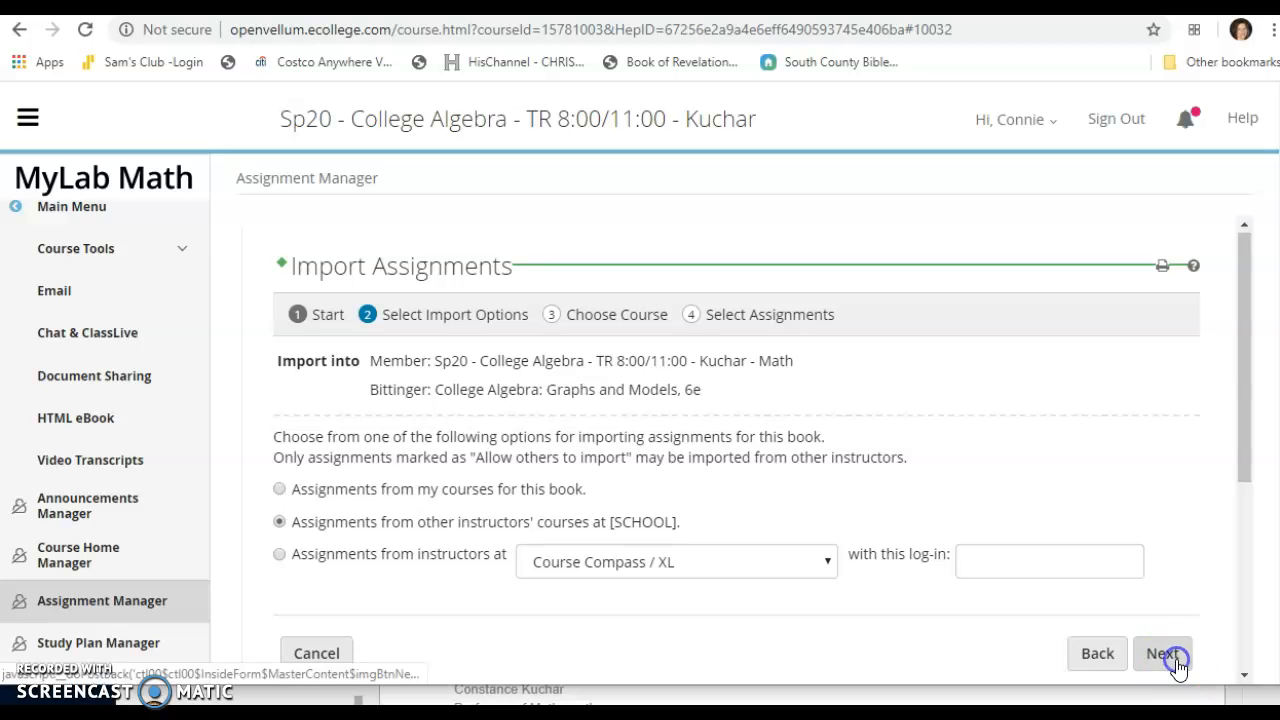
{"action": "left_click", "coordinate": [1162, 652]}
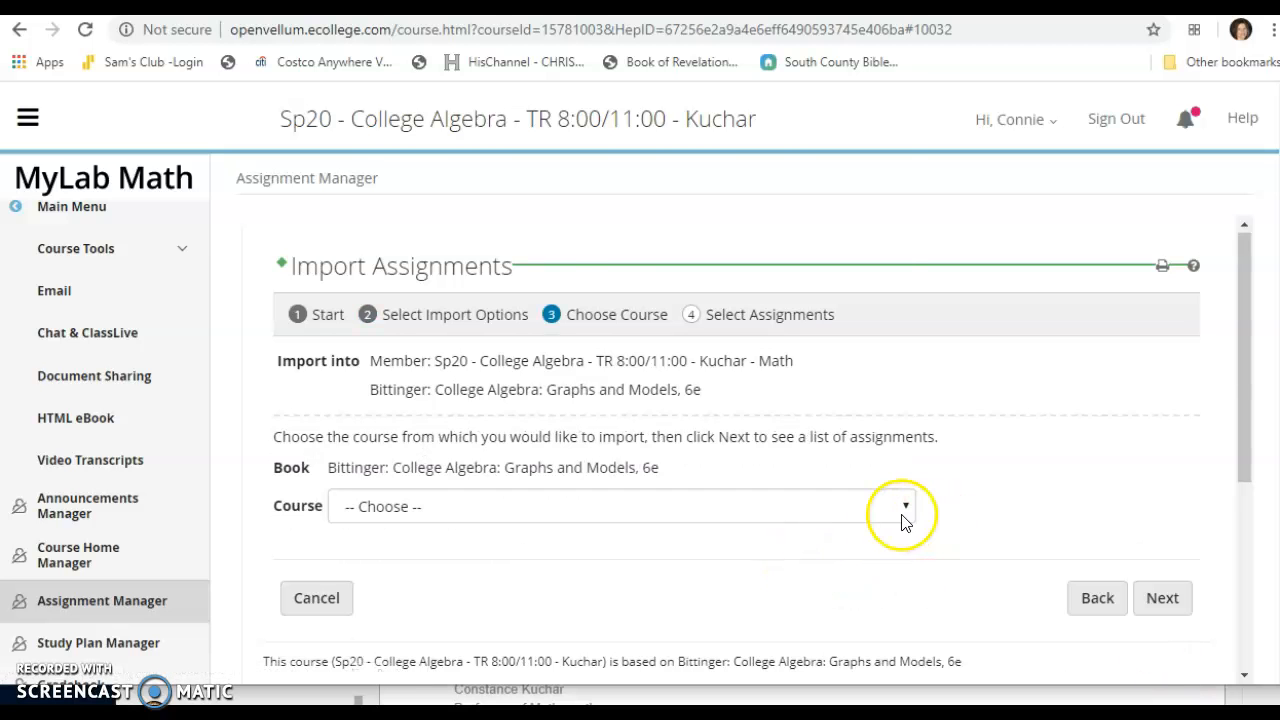
Select Su19 - Online College Algebra - 51/52 - Kuchar as the source and list its assignments.
{"action": "left_click", "coordinate": [904, 504]}
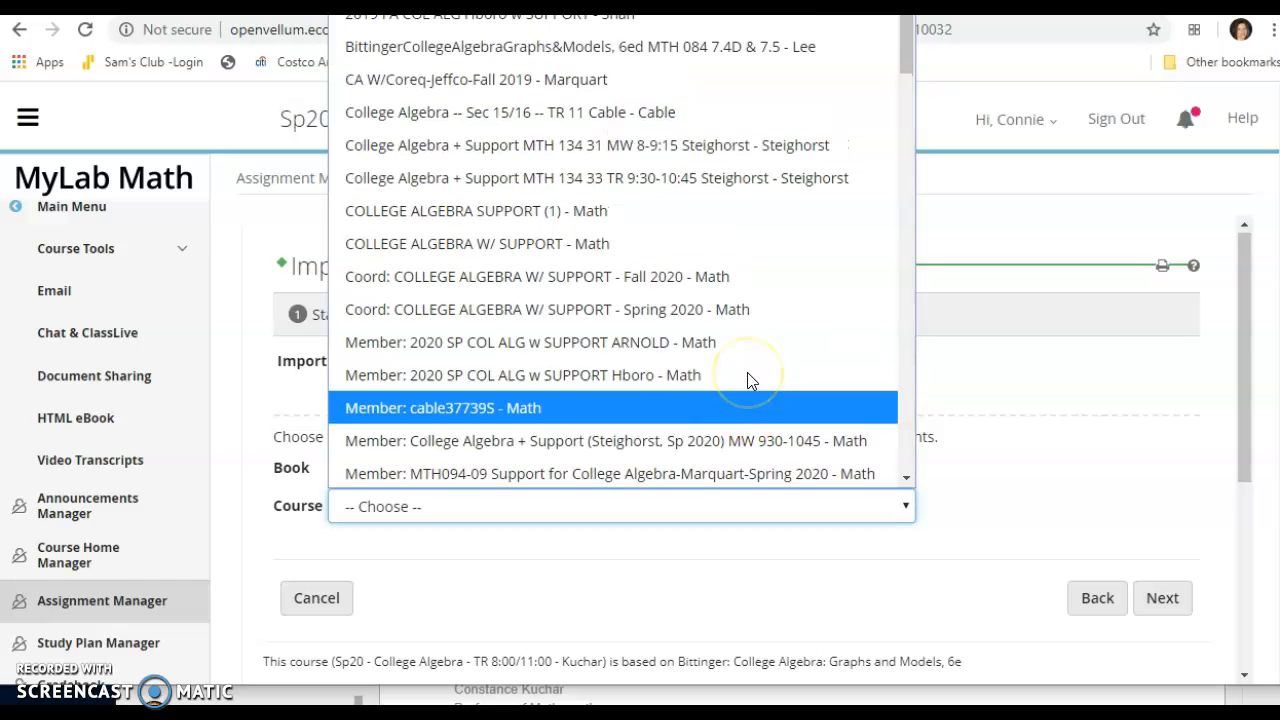
{"action": "scroll", "scroll_direction": "down", "scroll_amount": 3}
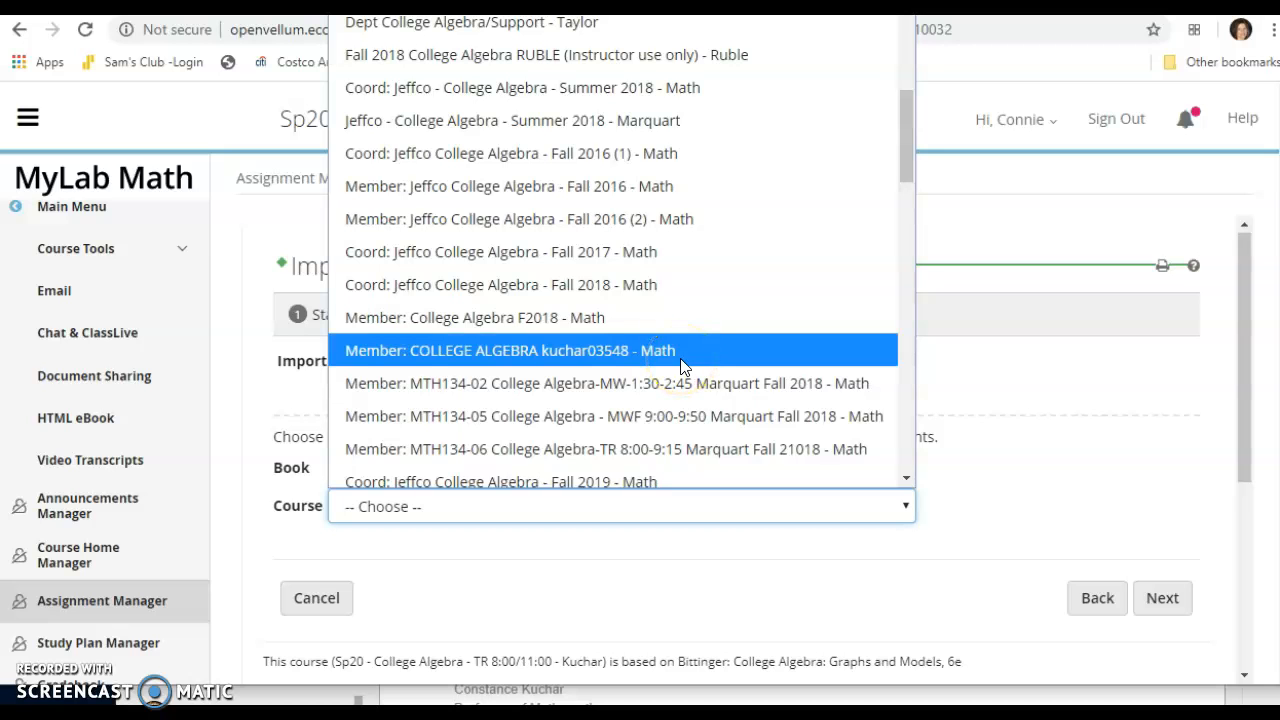
{"action": "scroll", "scroll_direction": "down", "scroll_amount": 3}
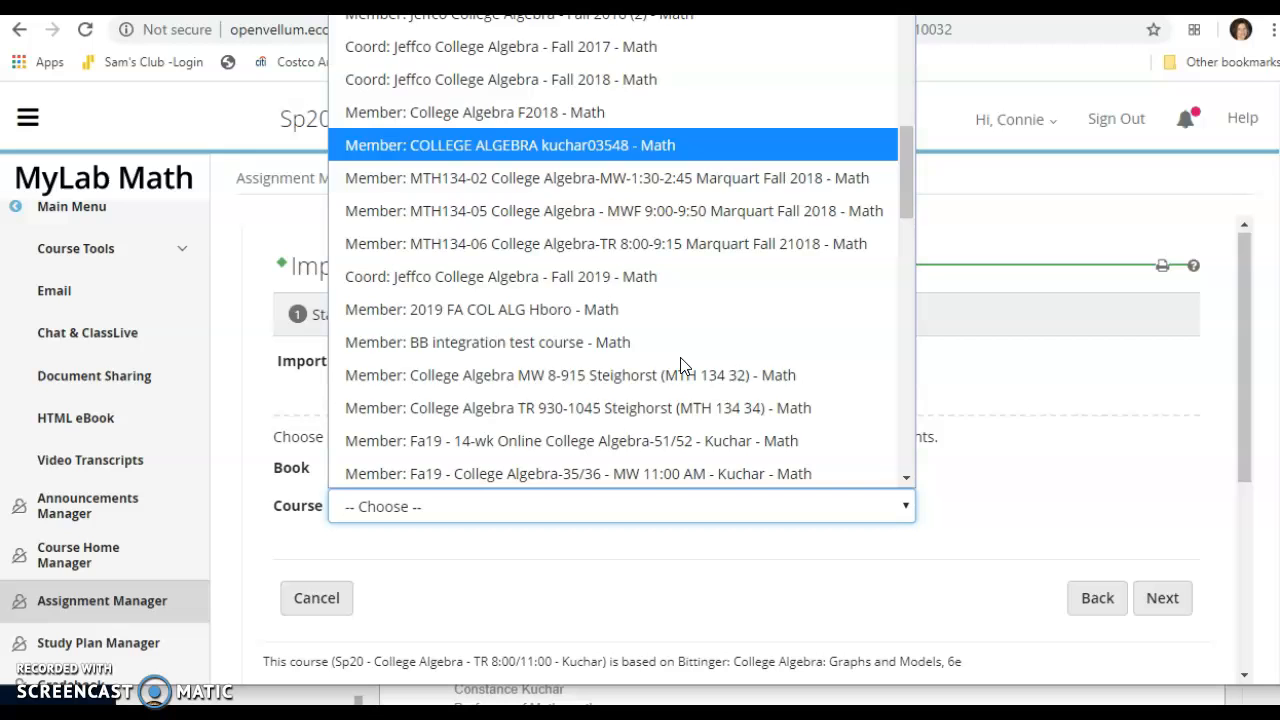
{"action": "scroll", "scroll_direction": "down", "scroll_amount": 3}
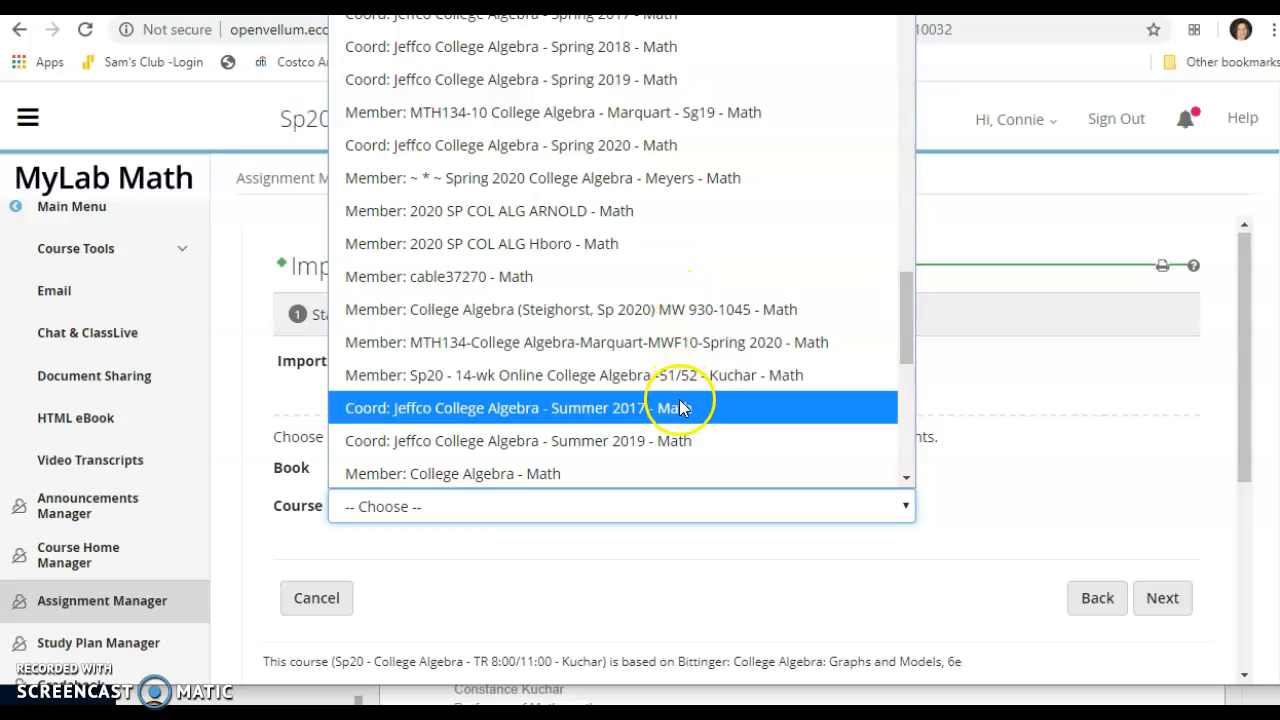
{"action": "scroll", "scroll_direction": "down", "scroll_amount": 3}
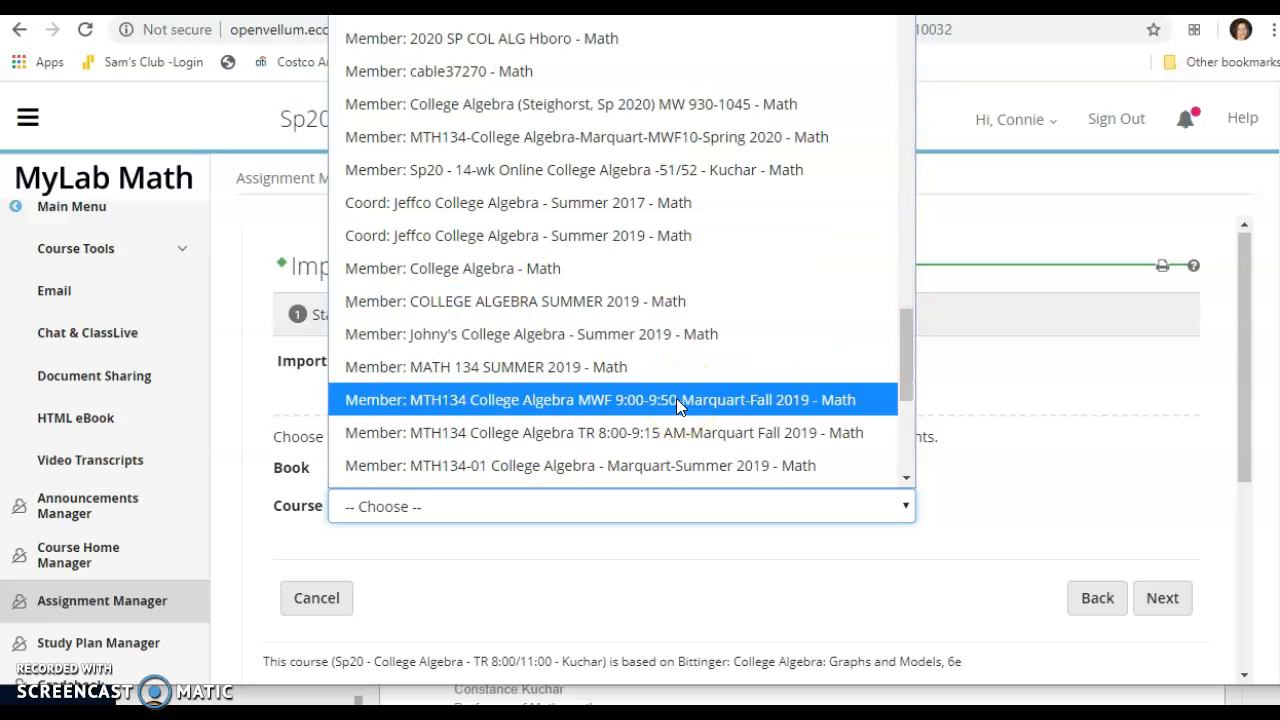
{"action": "scroll", "scroll_direction": "down", "scroll_amount": 3}
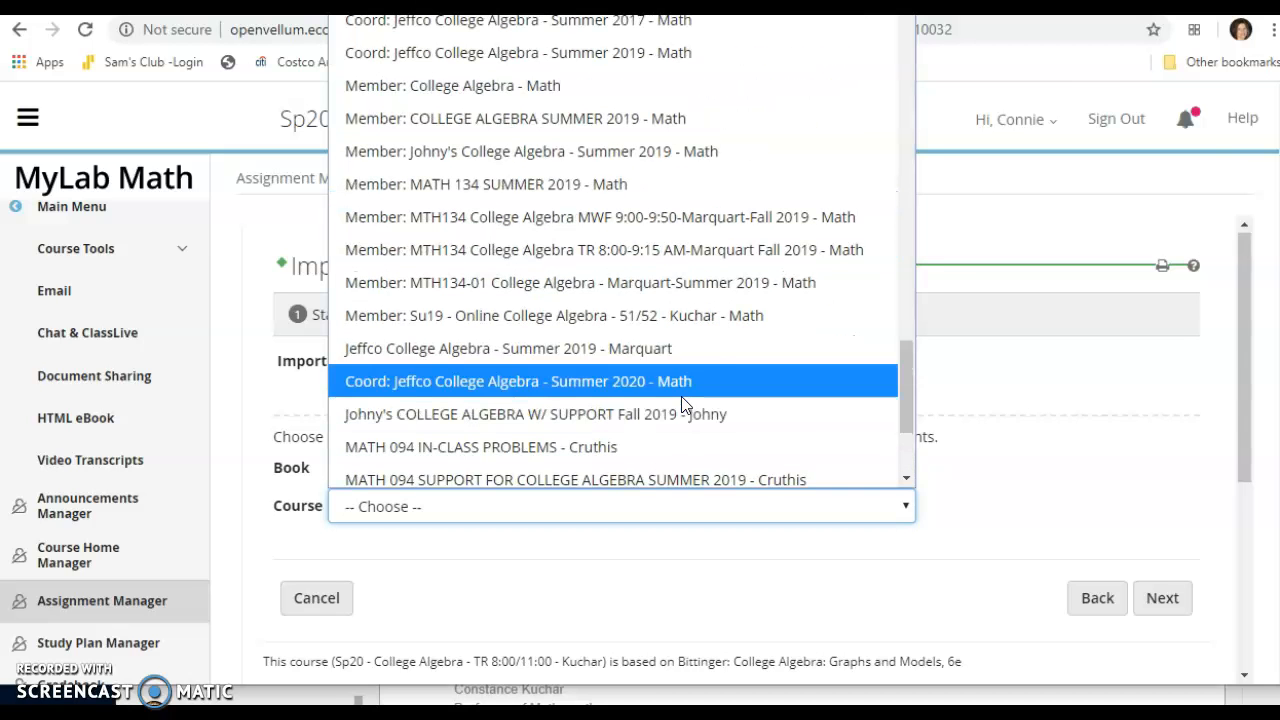
{"action": "mouse_move", "coordinate": [732, 316]}
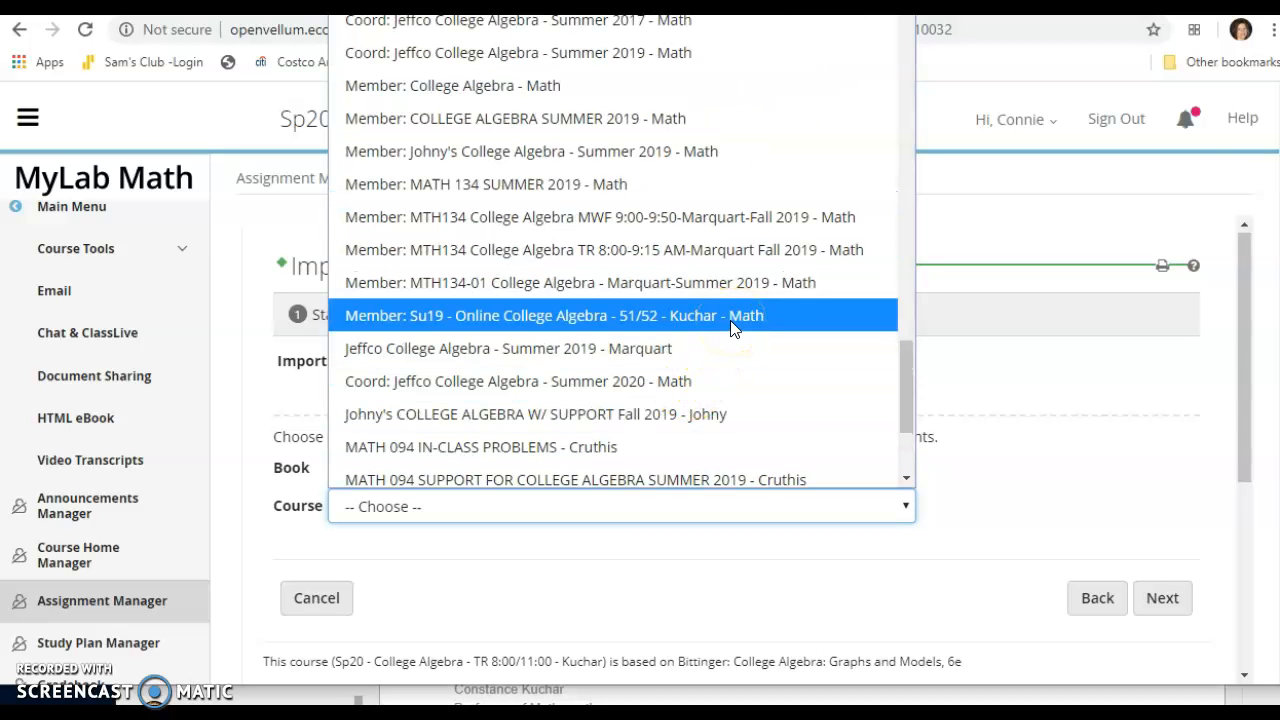
{"action": "left_click", "coordinate": [552, 316]}
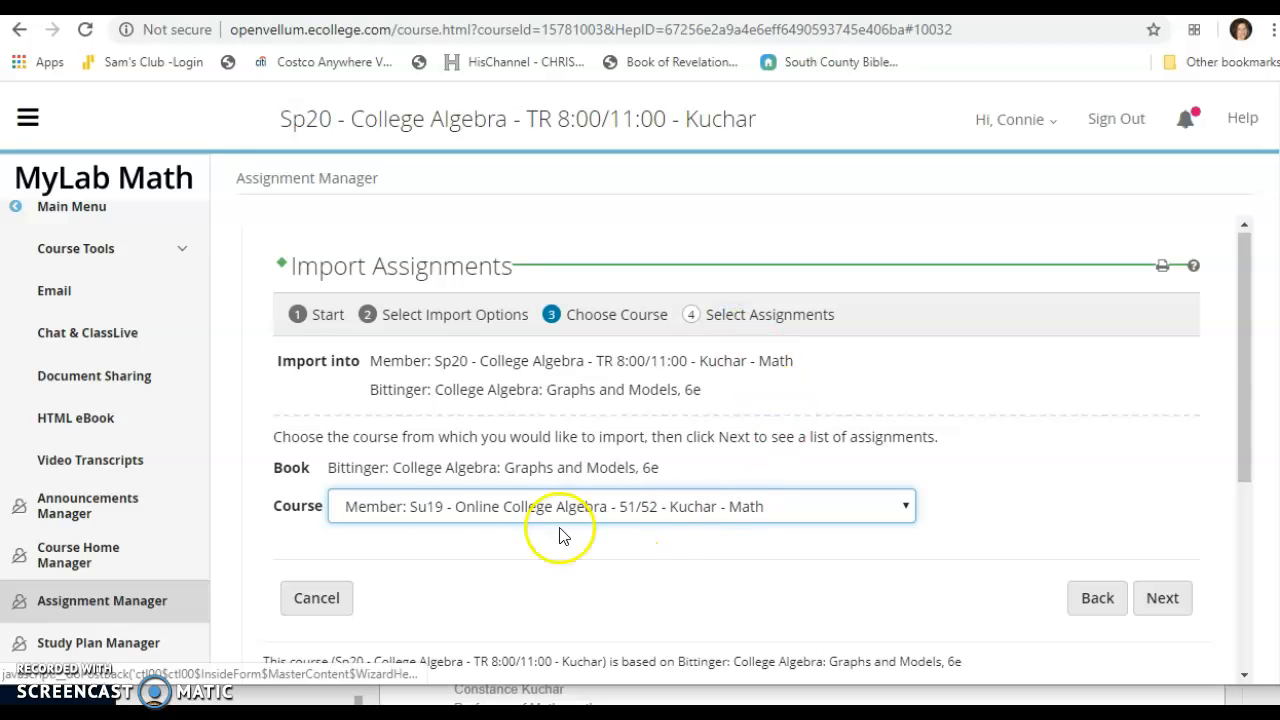
{"action": "left_click", "coordinate": [1162, 598]}
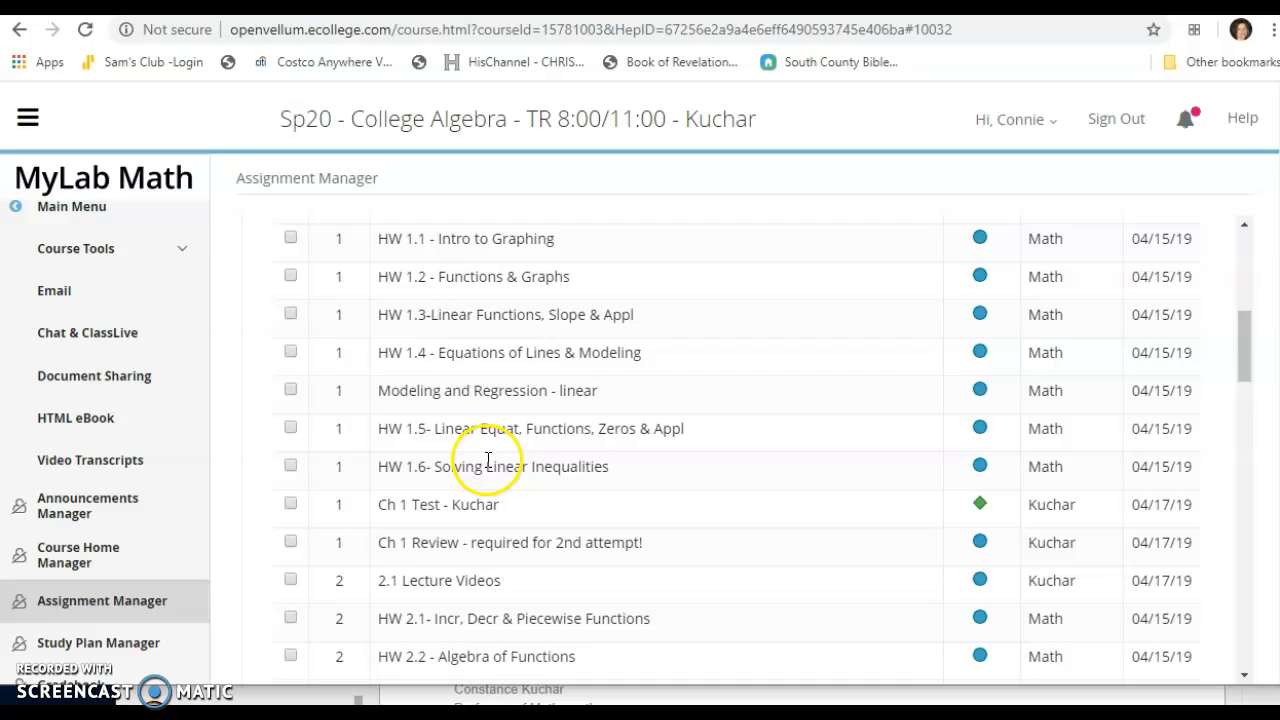
Import 3.2 Lecture Videos and Midterm Quiz and view them at the end of Homework/Test Manager.
{"action": "scroll", "scroll_direction": "down", "scroll_amount": 3}
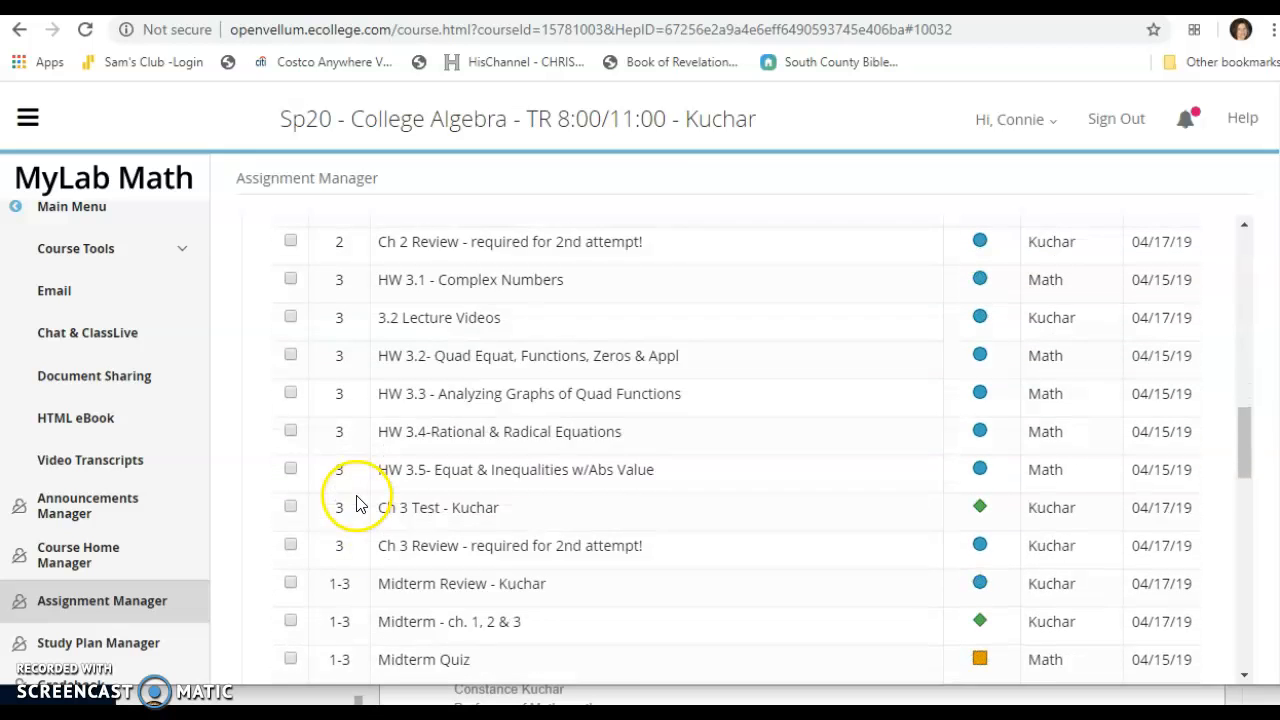
{"action": "scroll", "scroll_direction": "down", "scroll_amount": 3}
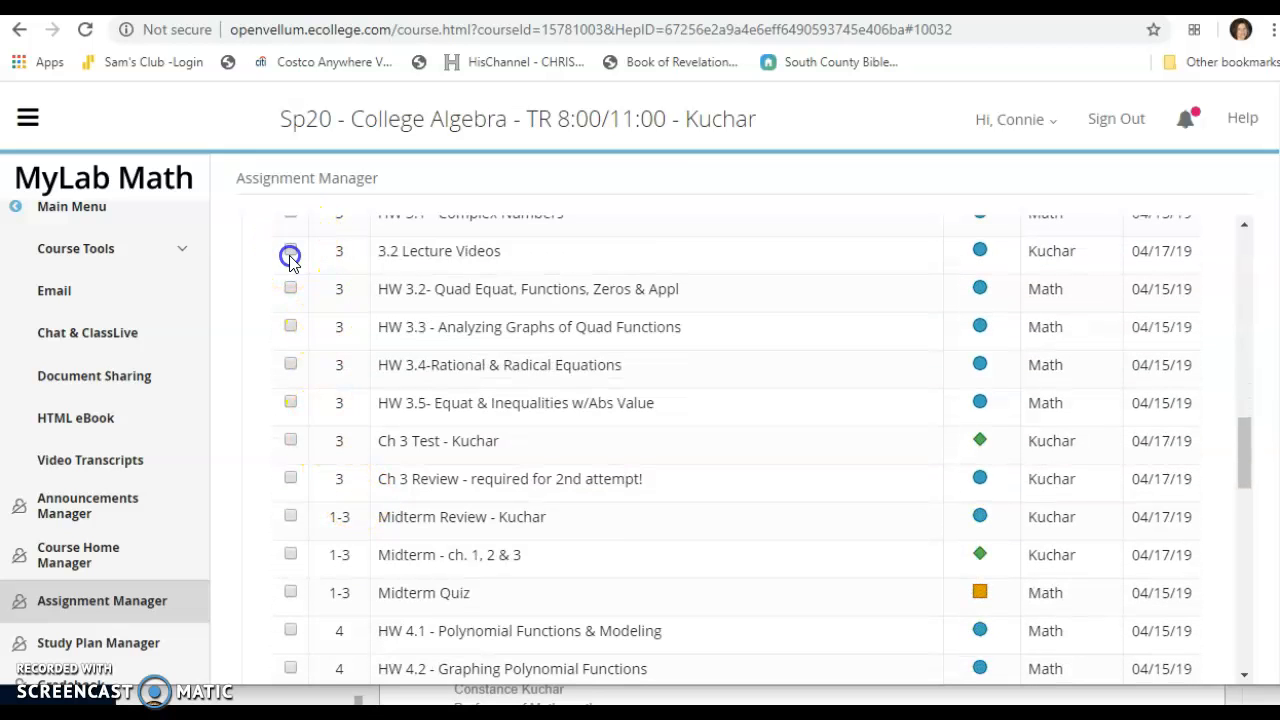
{"action": "left_click", "coordinate": [290, 252]}
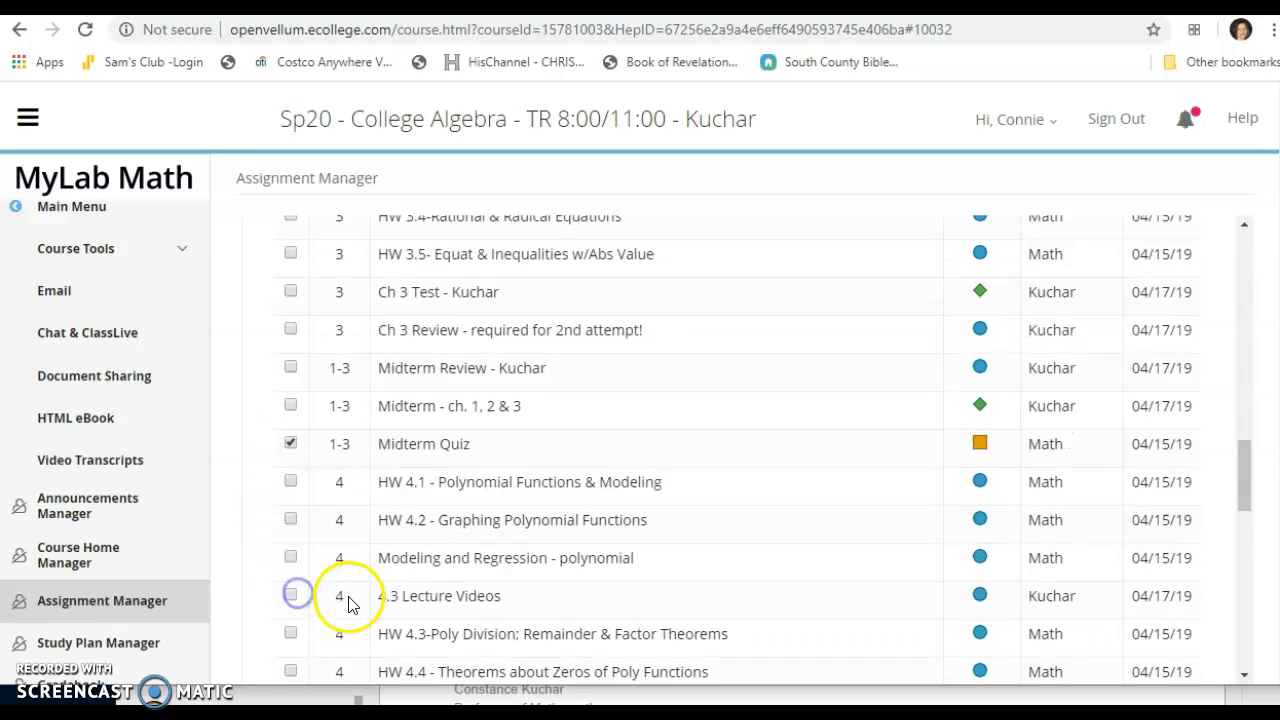
{"action": "scroll", "scroll_direction": "down", "scroll_amount": 3}
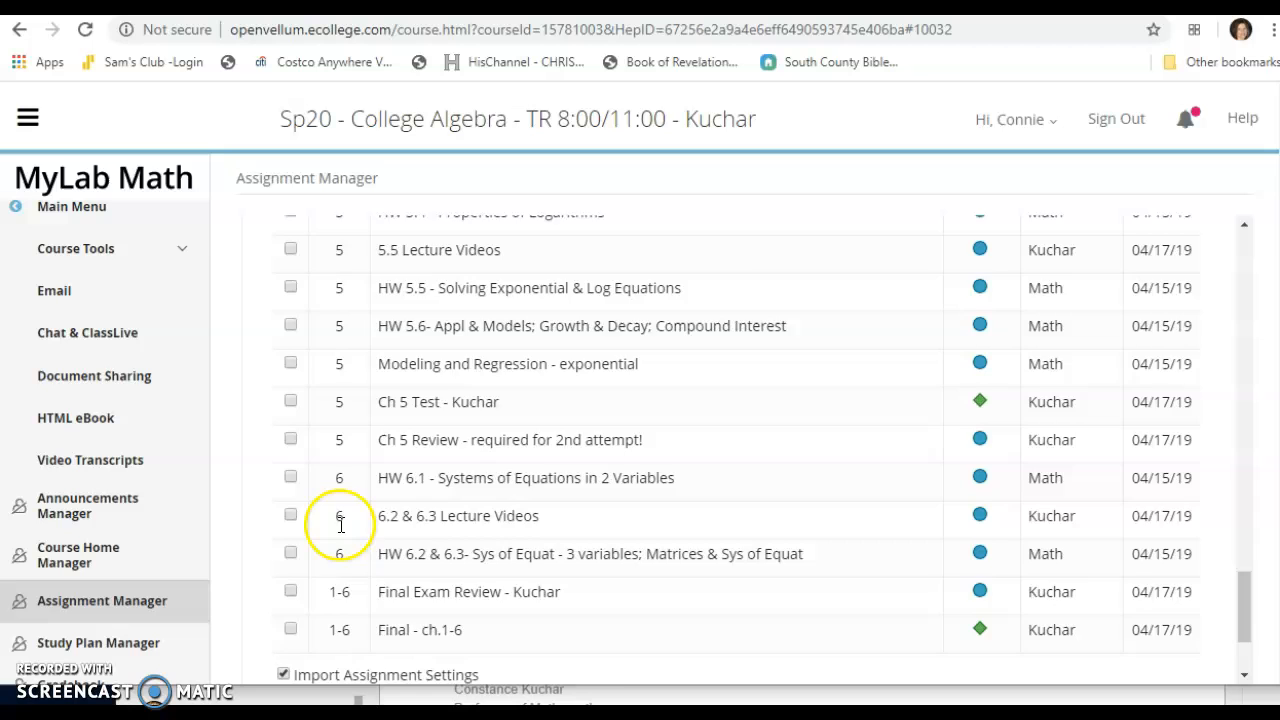
{"action": "scroll", "scroll_direction": "down", "scroll_amount": 3}
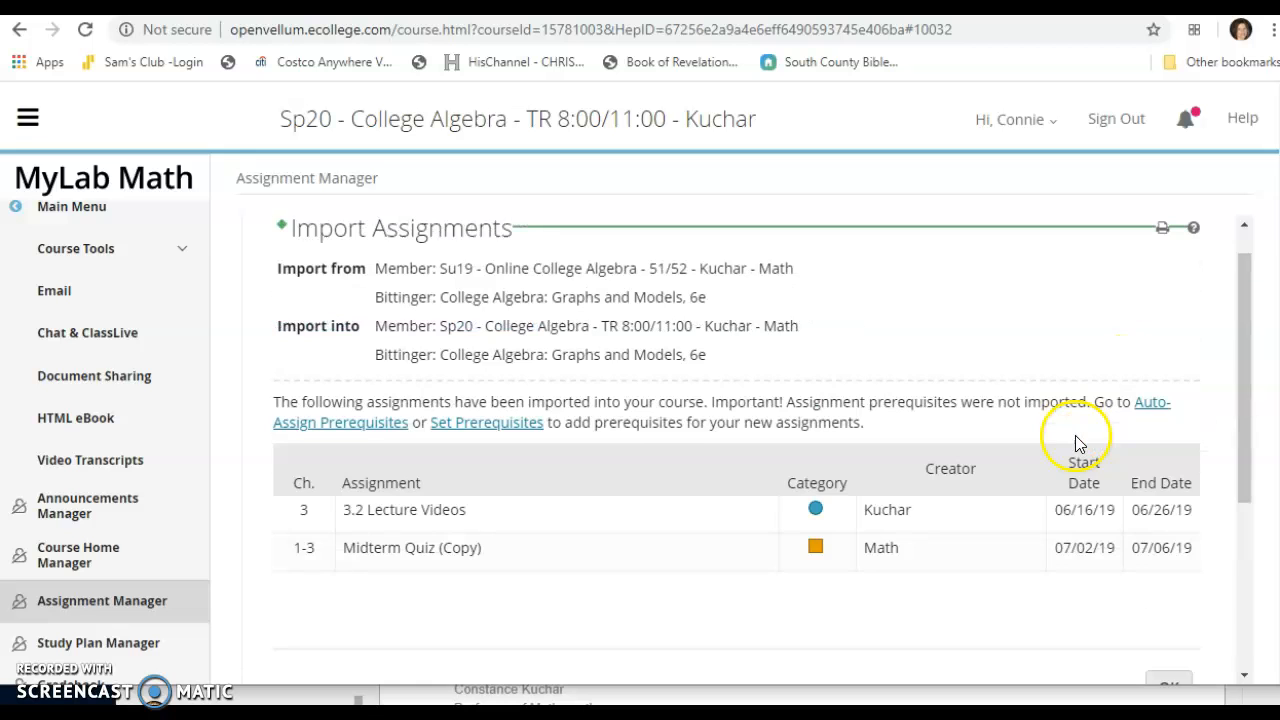
{"action": "mouse_move", "coordinate": [652, 590]}
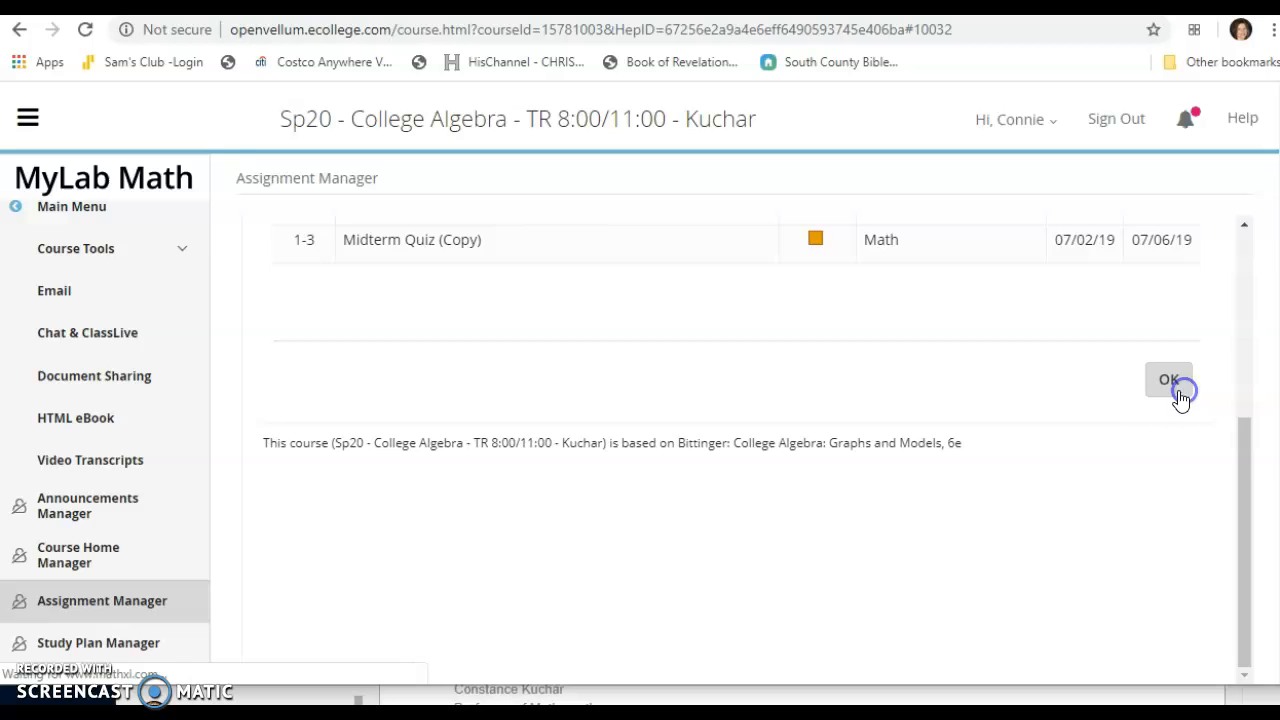
{"action": "left_click", "coordinate": [1168, 380]}
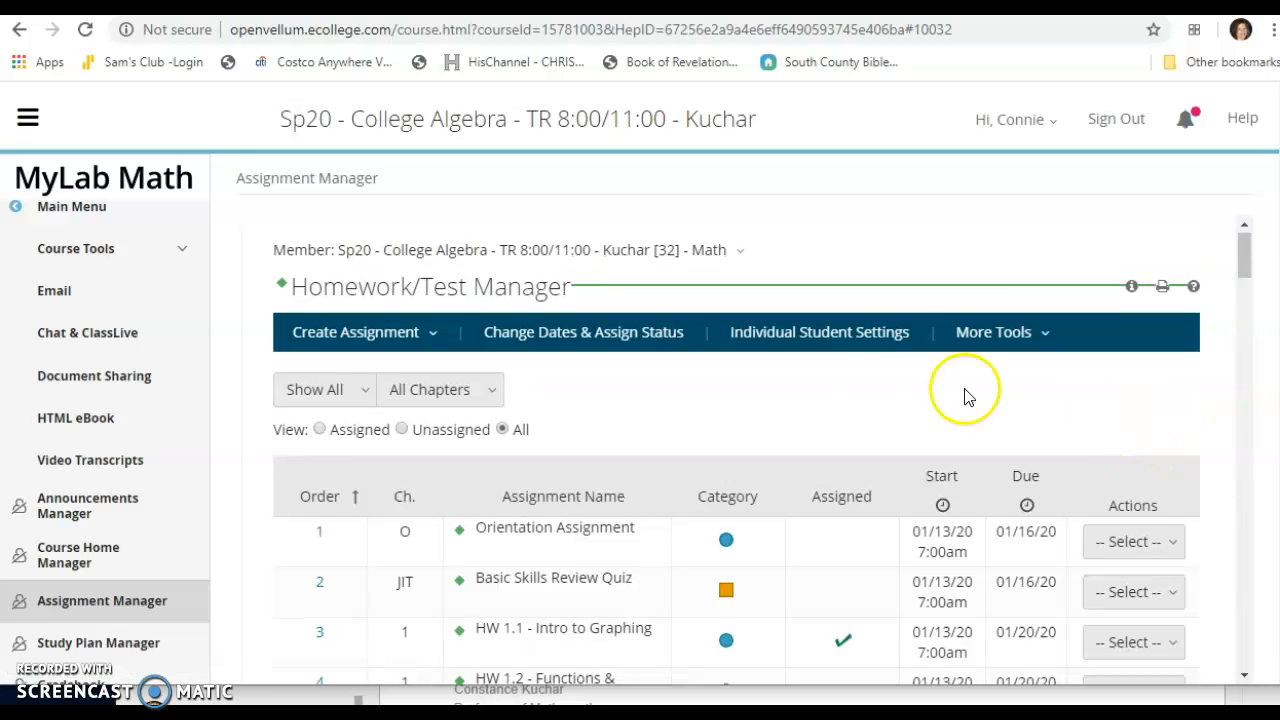
{"action": "scroll", "scroll_direction": "down", "scroll_amount": 3}
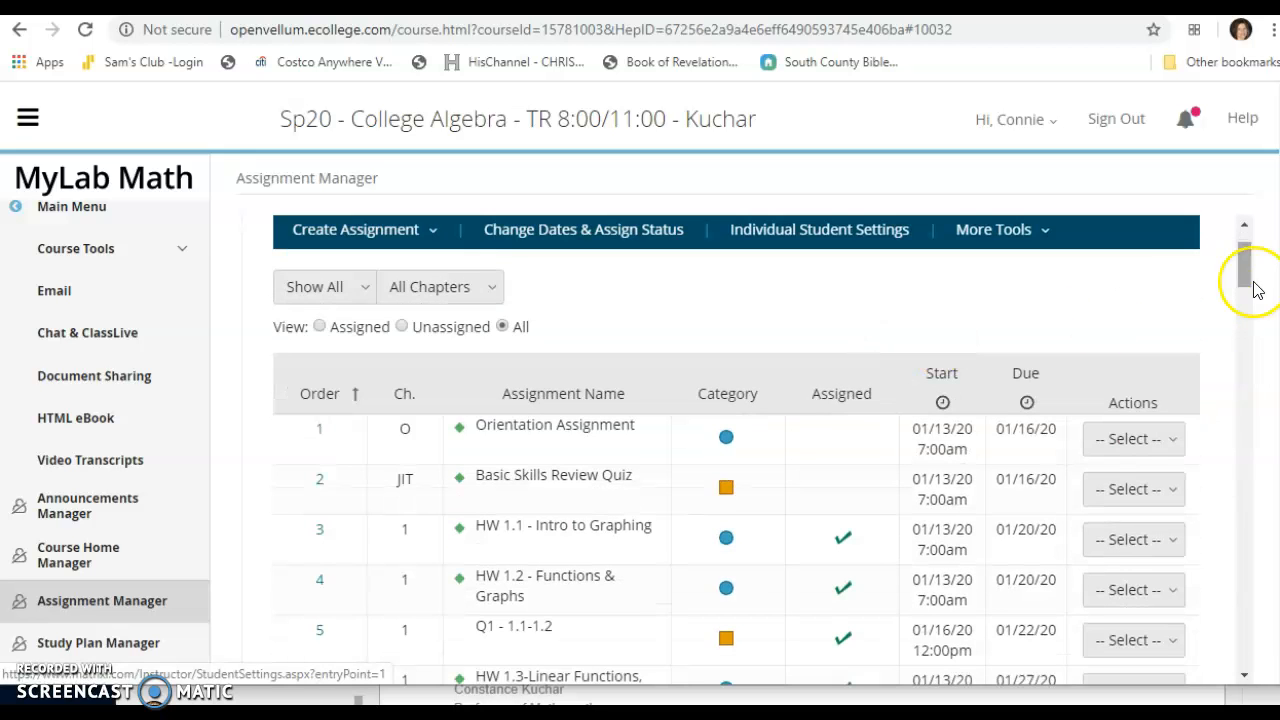
{"action": "scroll", "scroll_direction": "down", "scroll_amount": 3}
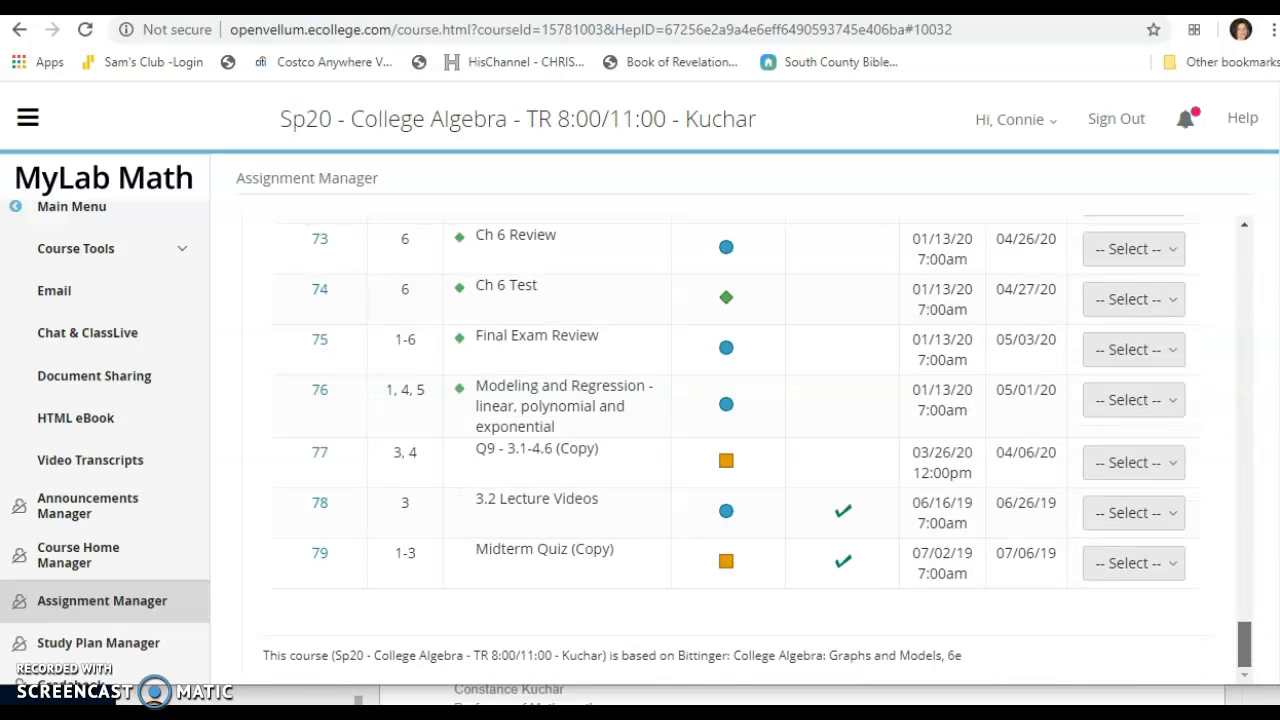